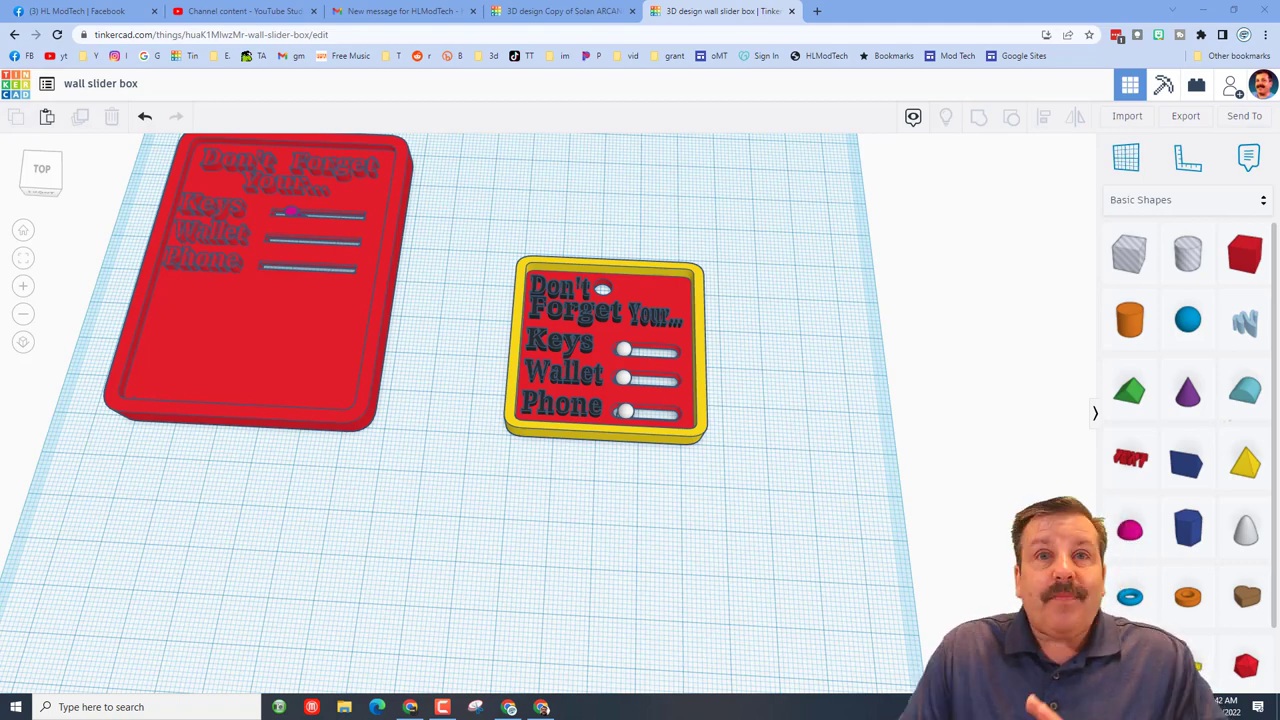
{"action": "mouse_move", "coordinate": [116, 312]}
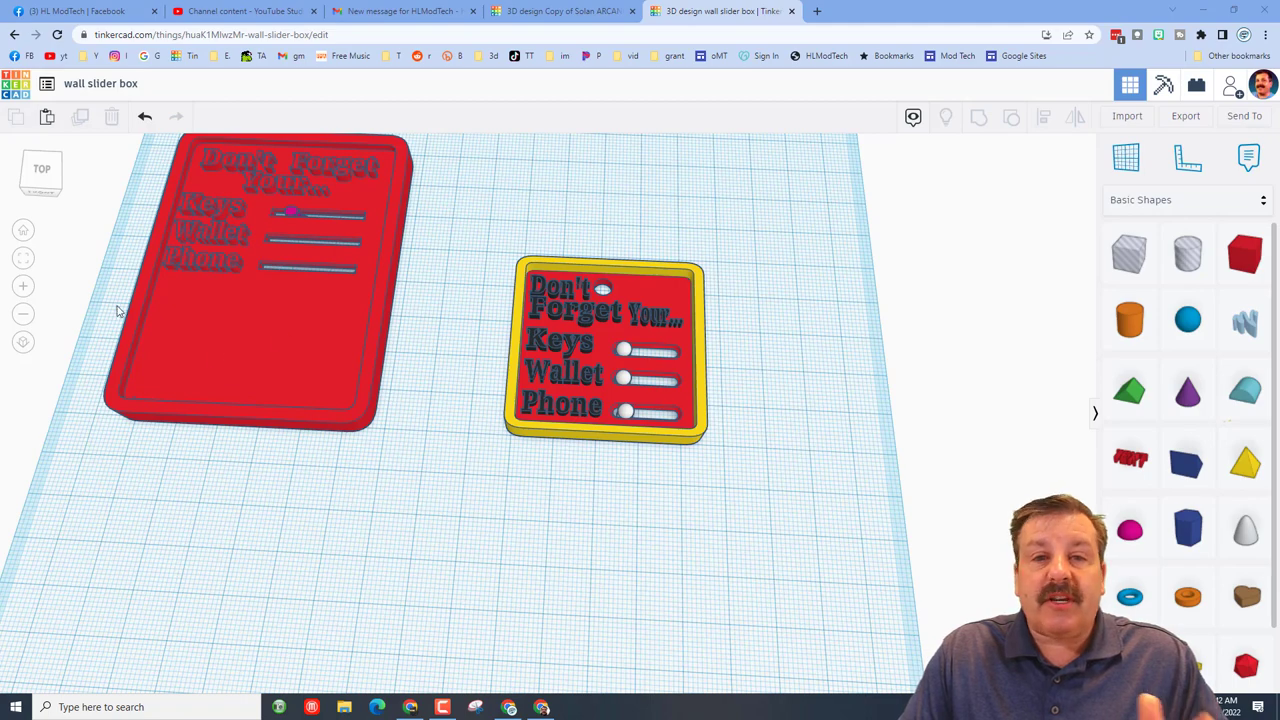
{"action": "mouse_move", "coordinate": [490, 594]}
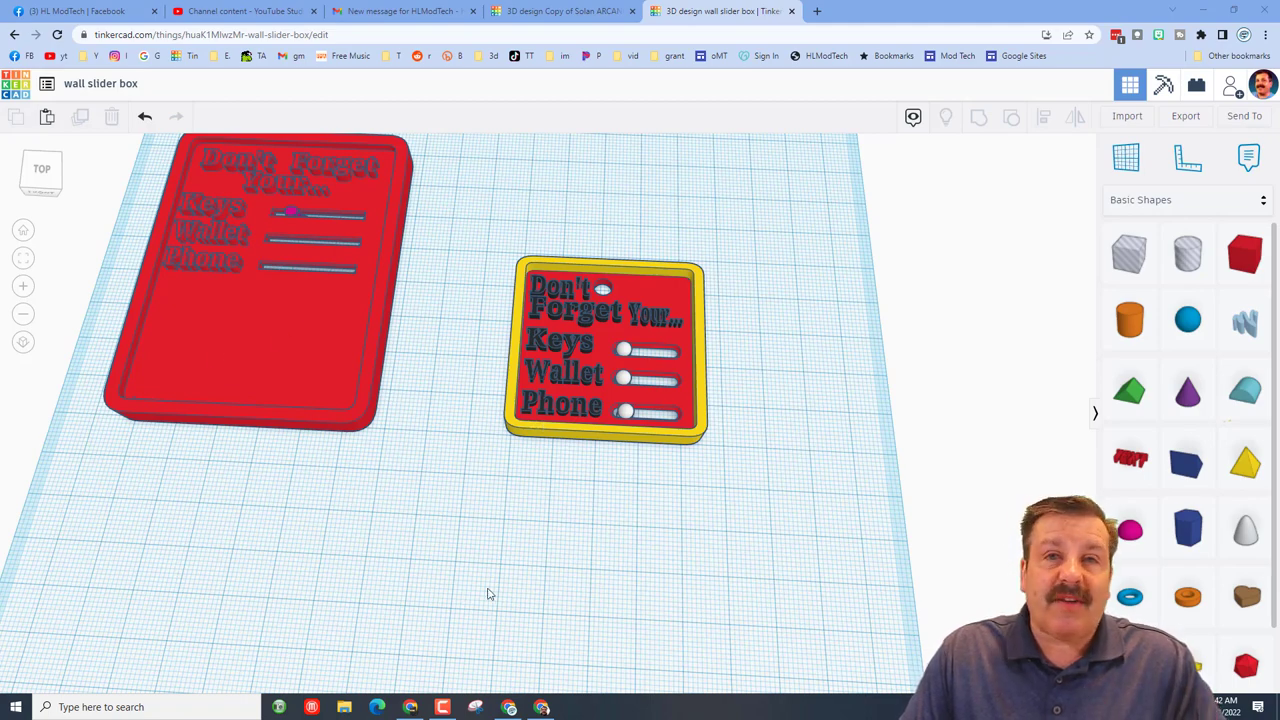
{"action": "mouse_move", "coordinate": [1172, 600]}
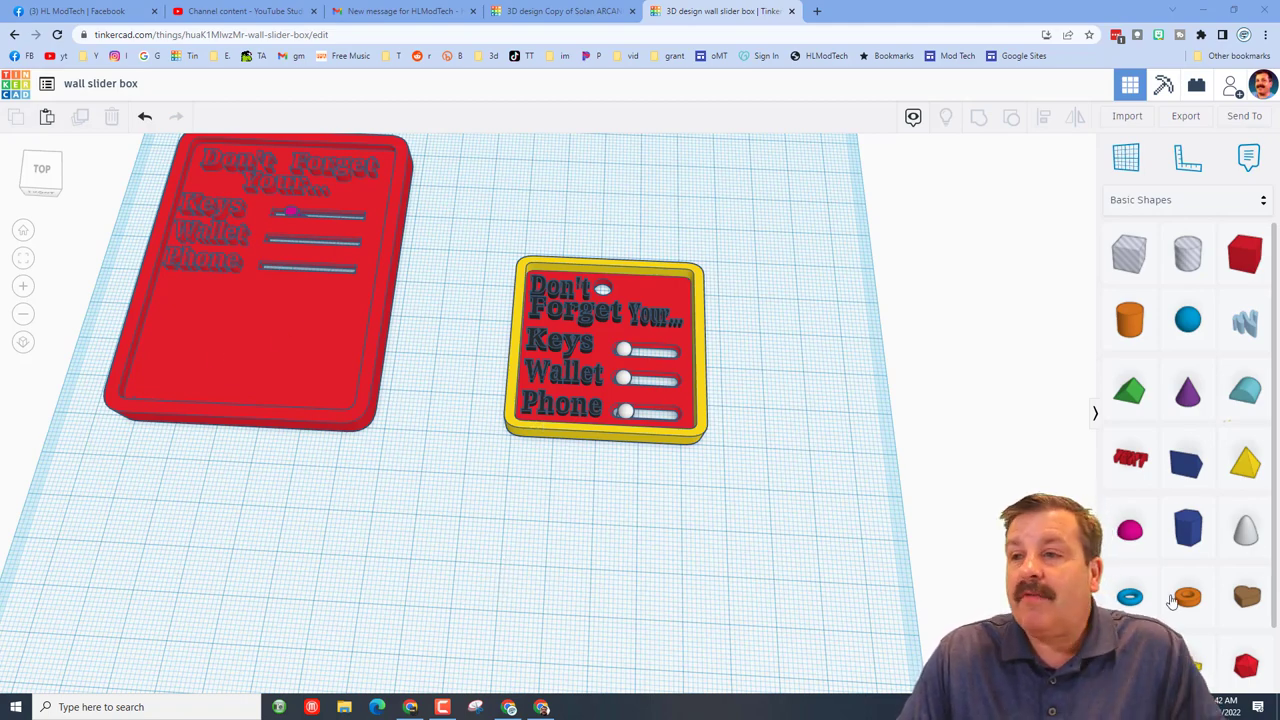
{"action": "mouse_move", "coordinate": [1244, 320]}
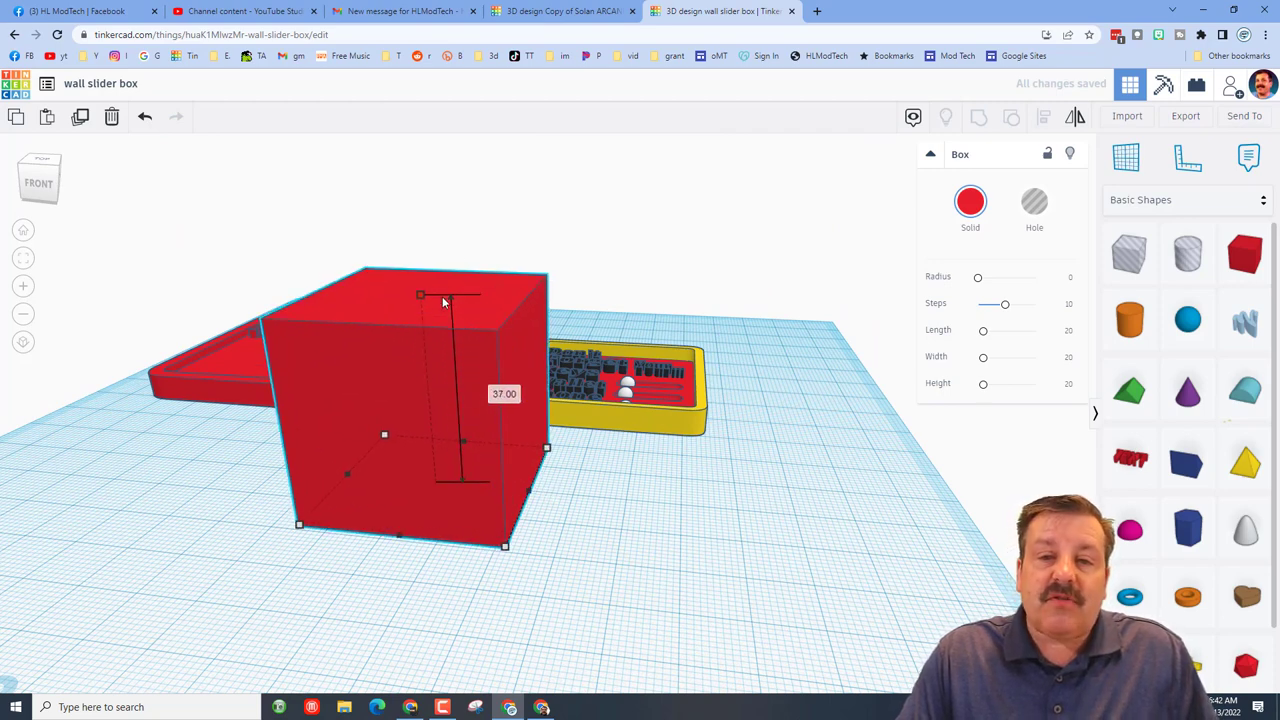
Lower the new red box's height so it becomes a thin square base plate.
{"action": "left_click", "coordinate": [504, 392]}
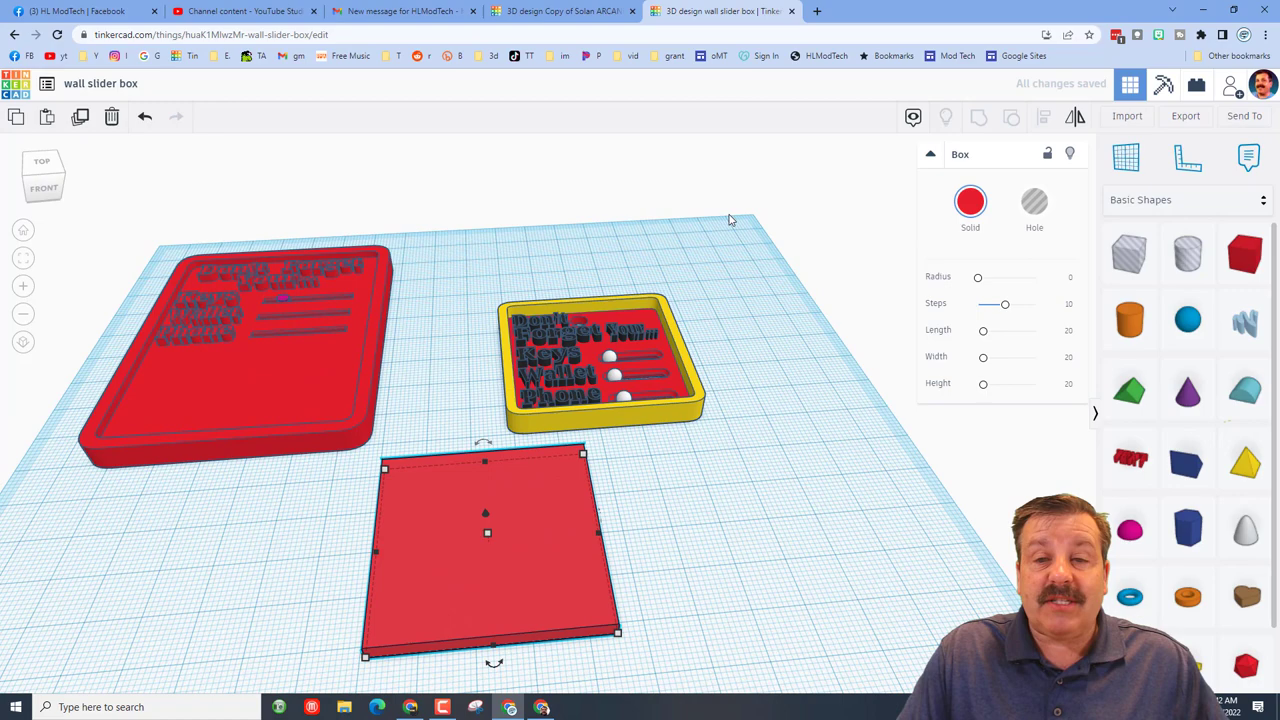
{"action": "mouse_move", "coordinate": [876, 356]}
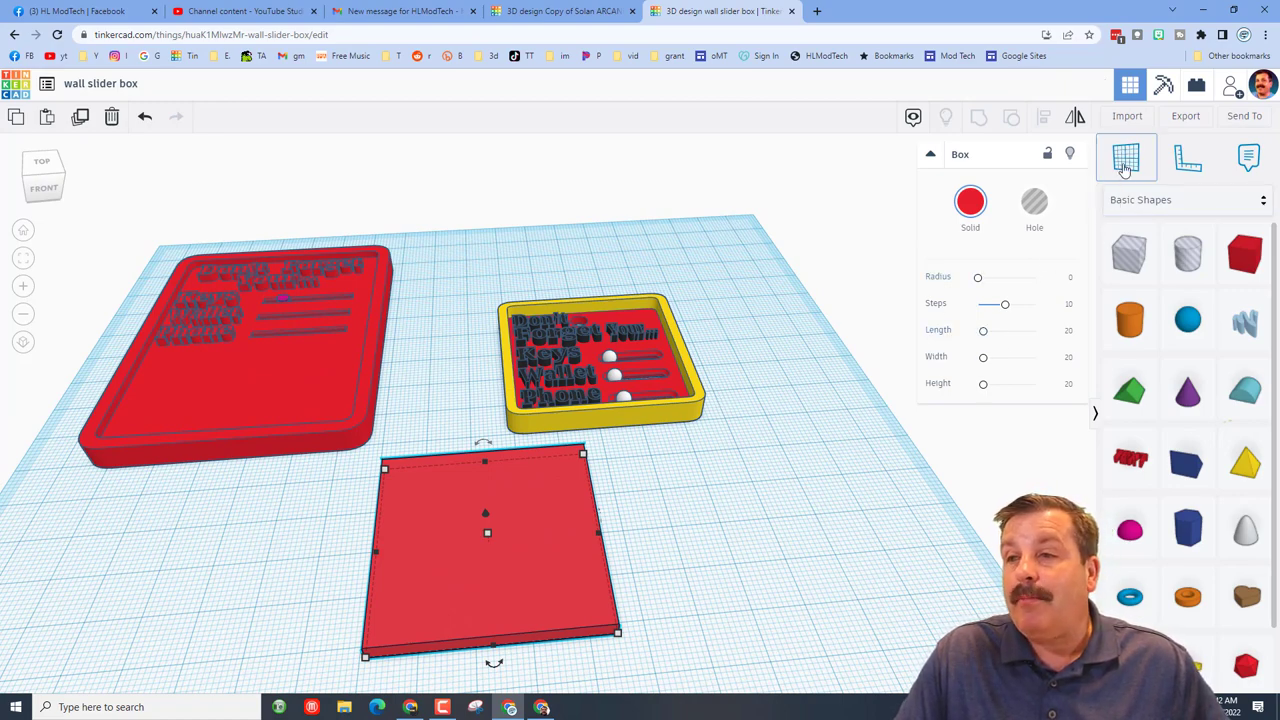
Add a yellow SoftBox from Shape Generators, size its walls and fit it as a rim around the red plate.
{"action": "left_click", "coordinate": [1126, 156]}
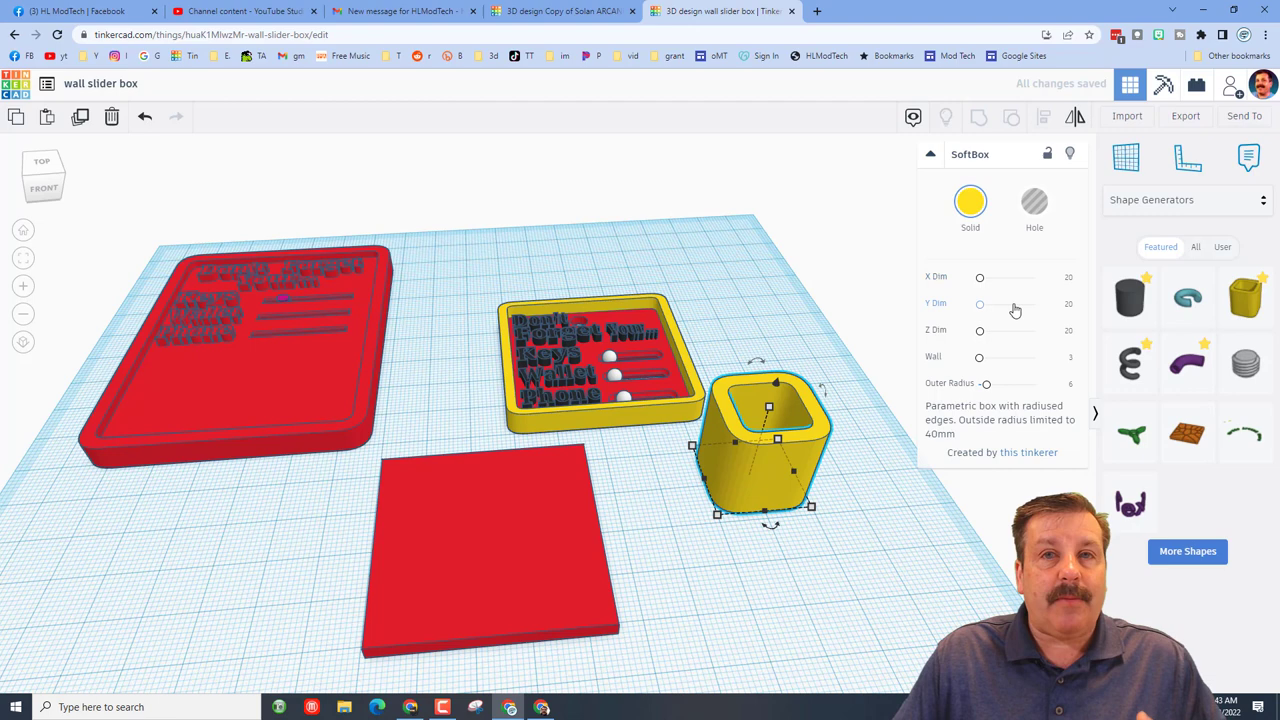
{"action": "left_click", "coordinate": [1060, 278]}
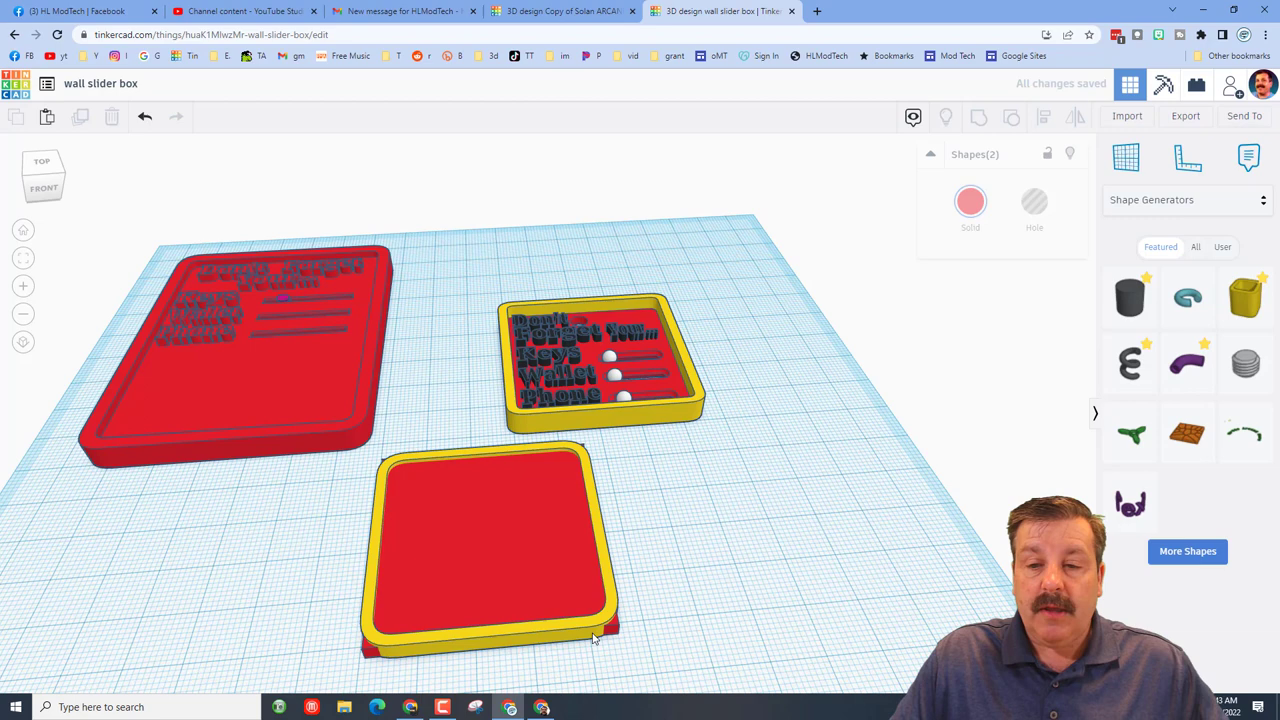
{"action": "left_click", "coordinate": [488, 550]}
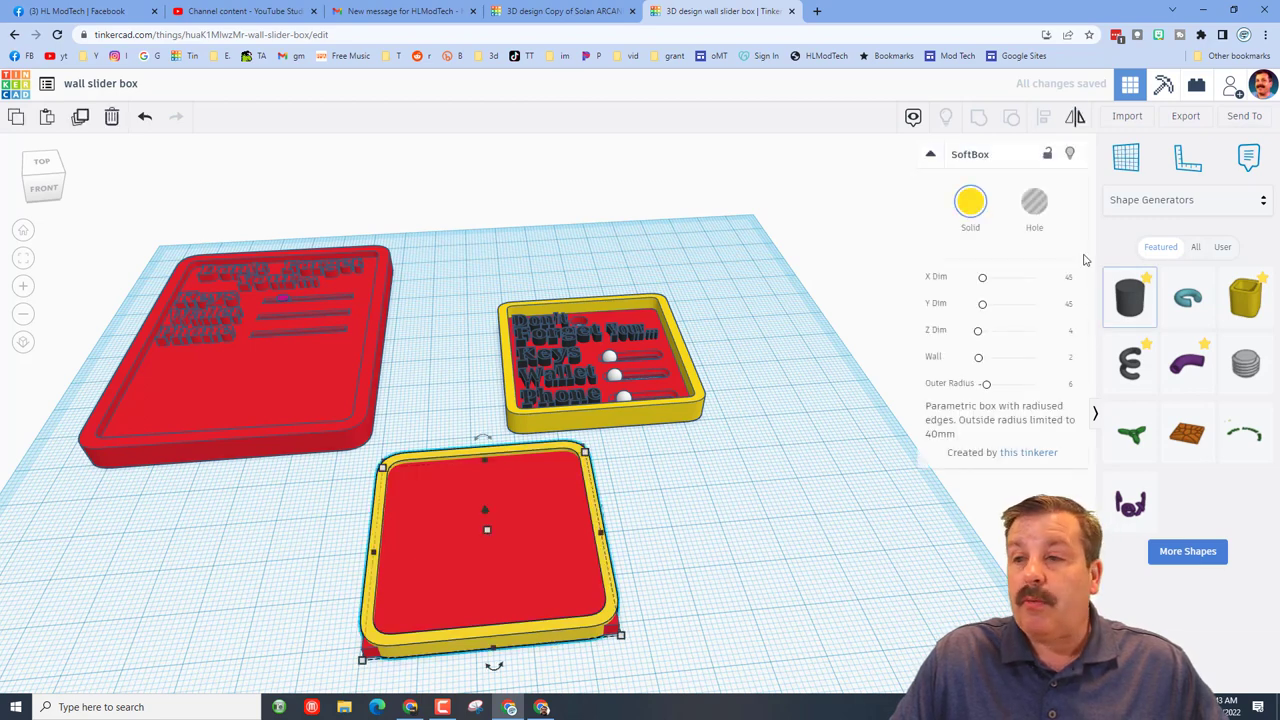
{"action": "left_click", "coordinate": [1060, 278]}
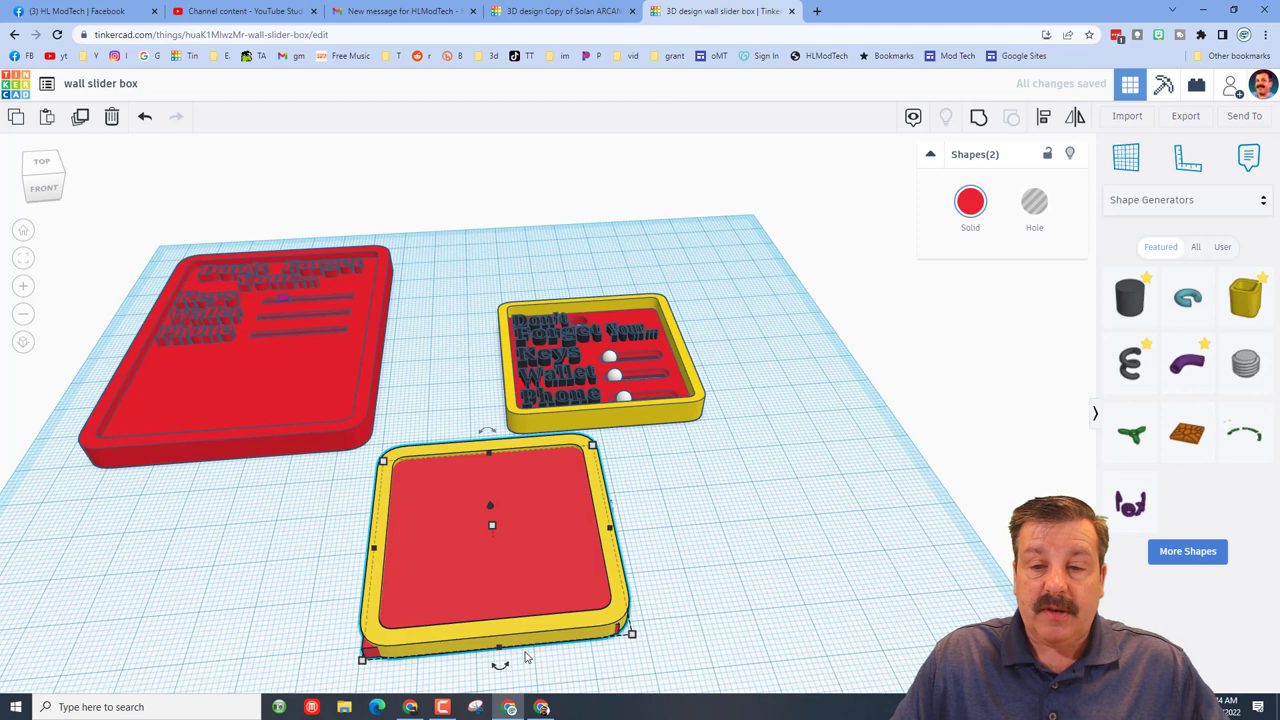
{"action": "mouse_move", "coordinate": [716, 516]}
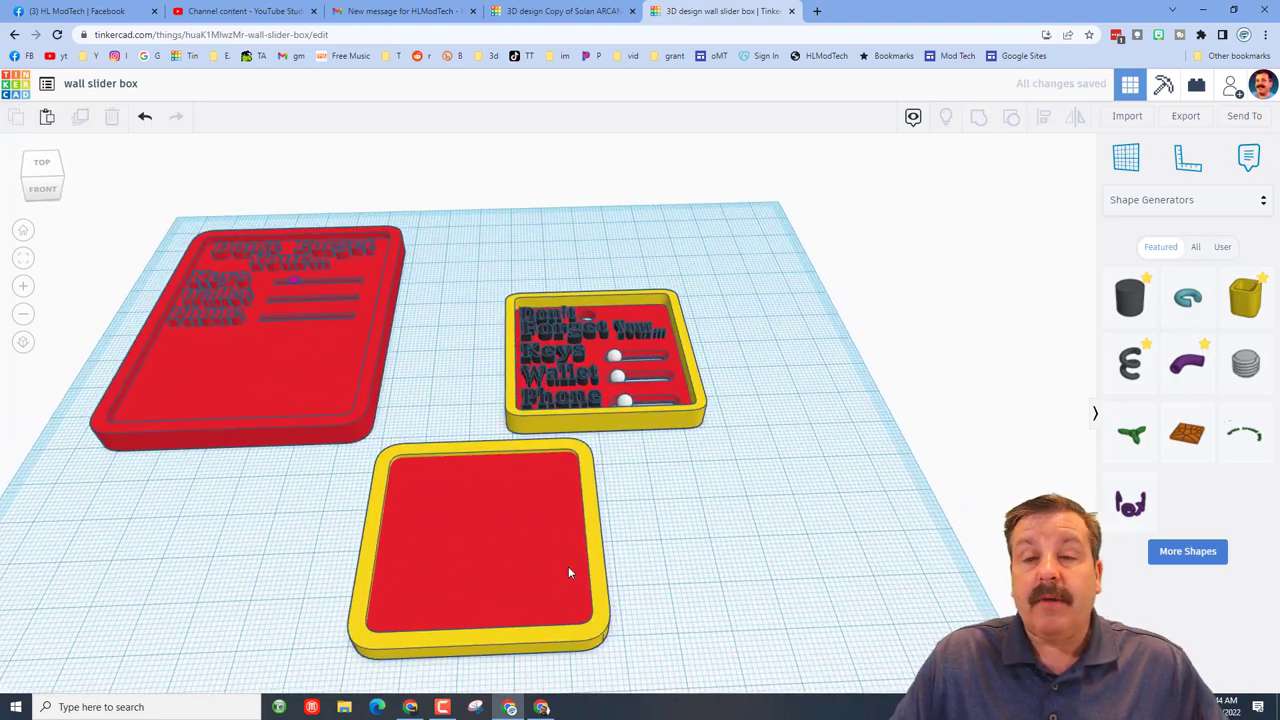
Drop a red Text shape onto the plate inside the yellow rim, ready for editing.
{"action": "left_click", "coordinate": [478, 540]}
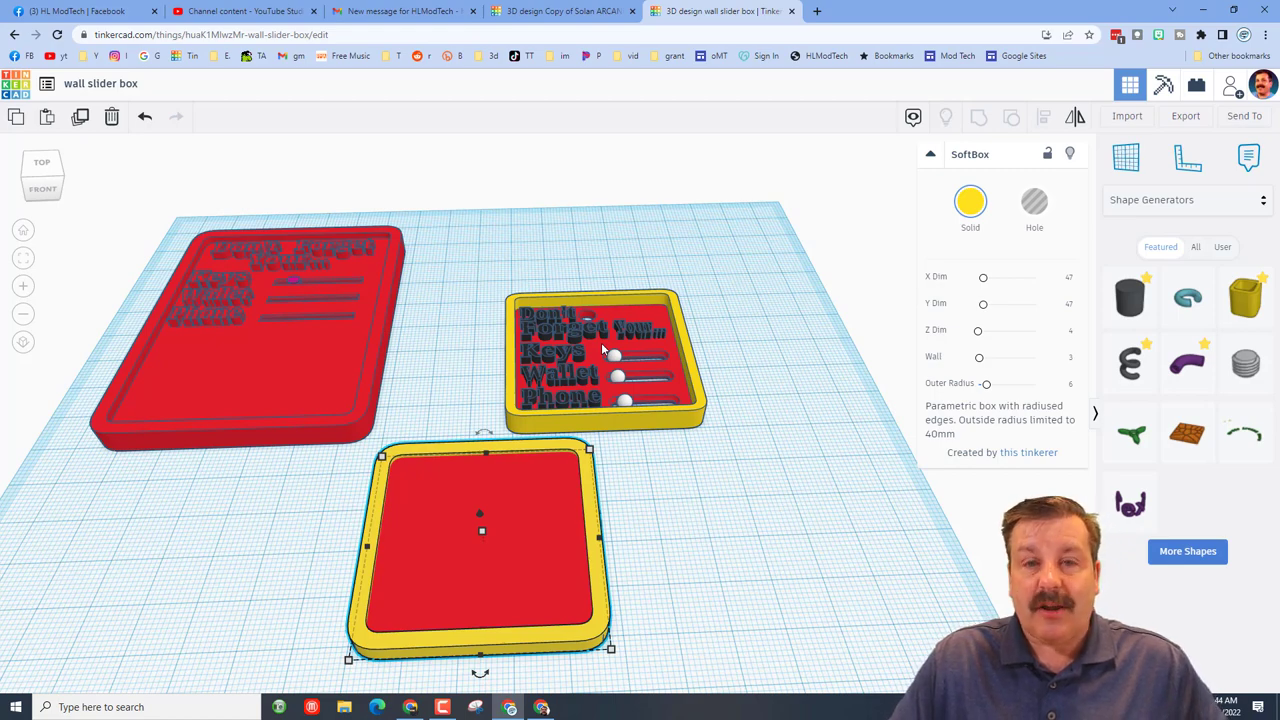
{"action": "left_click", "coordinate": [1188, 552]}
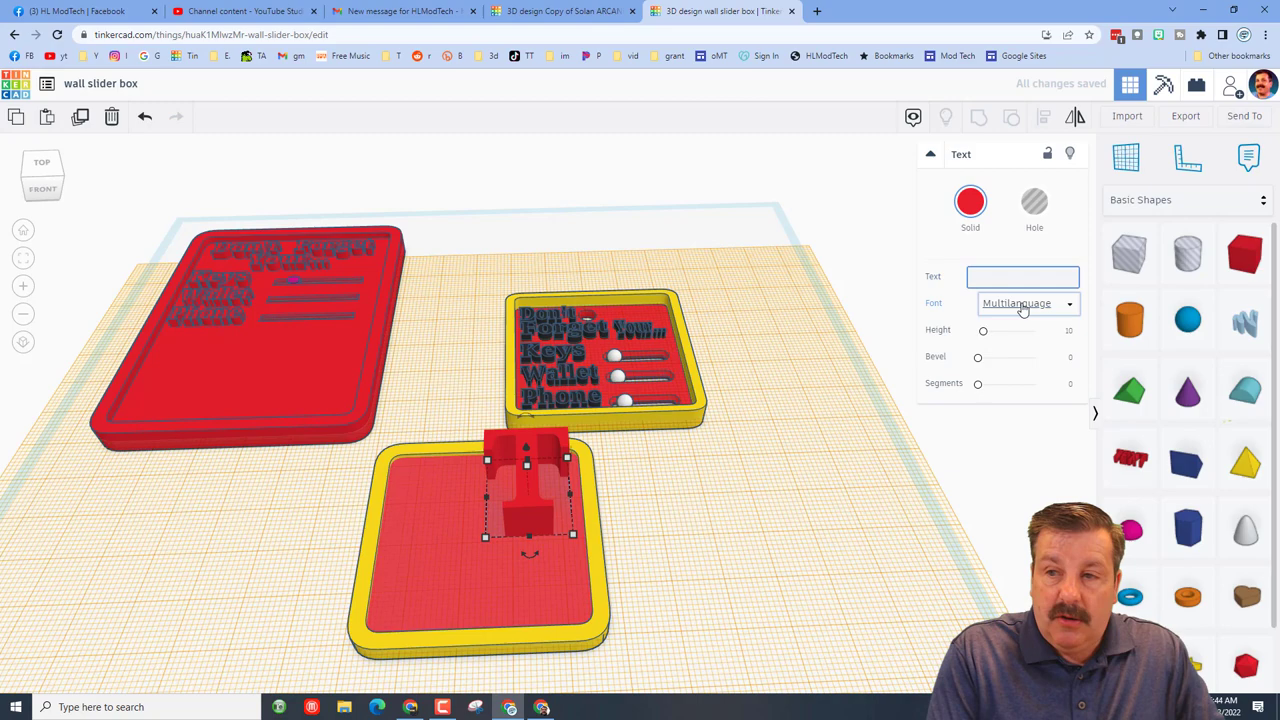
Make the first text line read 'Don't', shrunk to fit the plate and coloured white.
{"action": "type", "text": "Don't"}
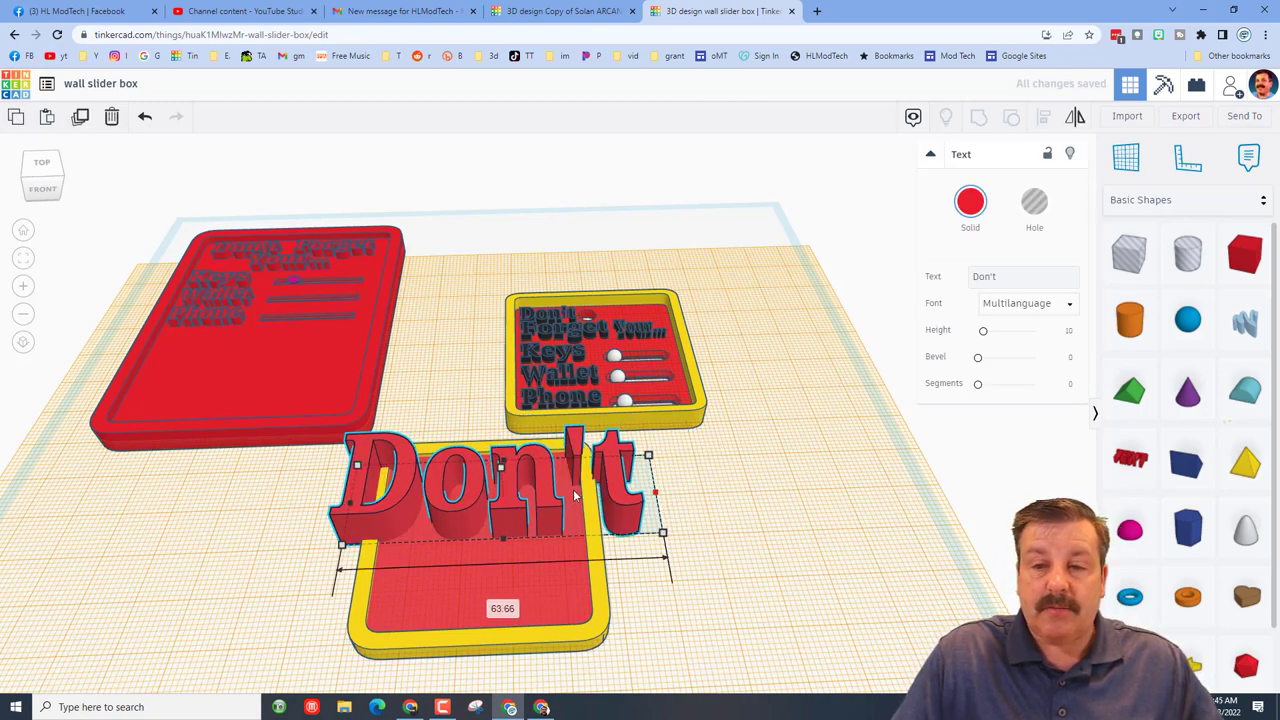
{"action": "left_click_drag", "start_coordinate": [500, 490], "coordinate": [400, 480]}
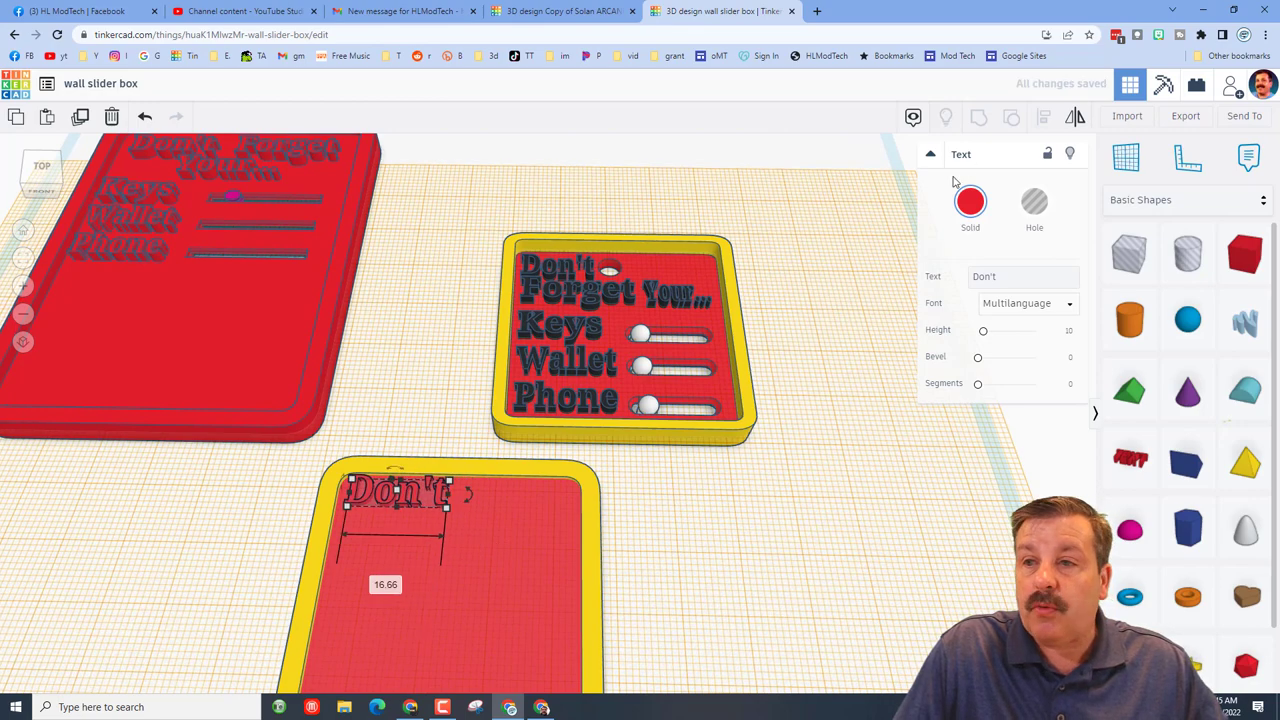
{"action": "left_click", "coordinate": [970, 200]}
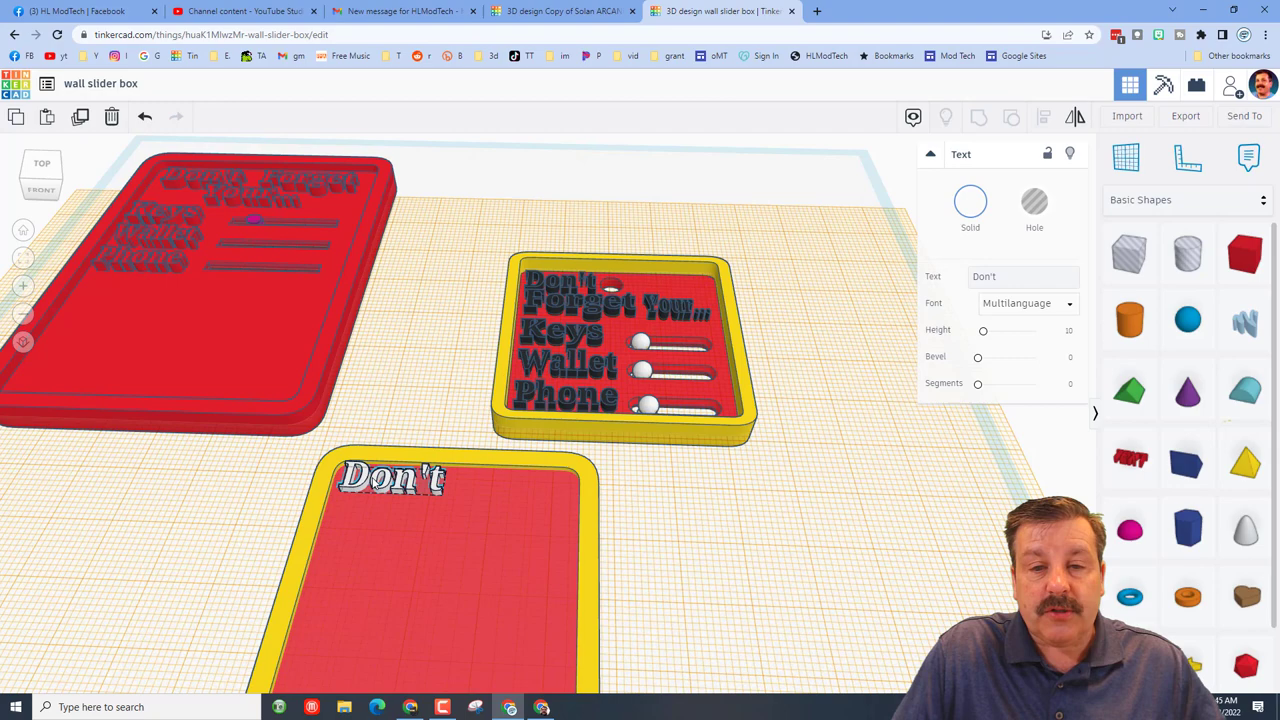
Edit the copied text into 'Forget Your' and continue with the Keys, Wallet and Phone lines.
{"action": "left_click", "coordinate": [390, 478]}
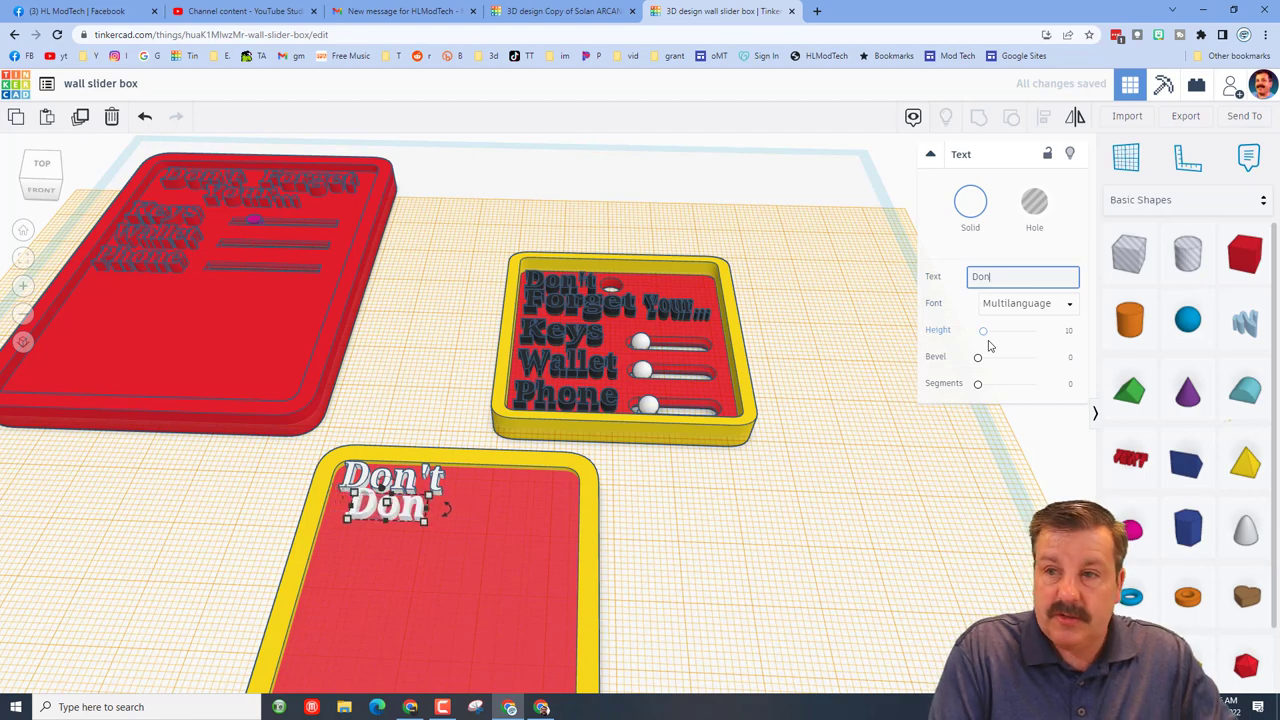
{"action": "type", "text": "Forget Your"}
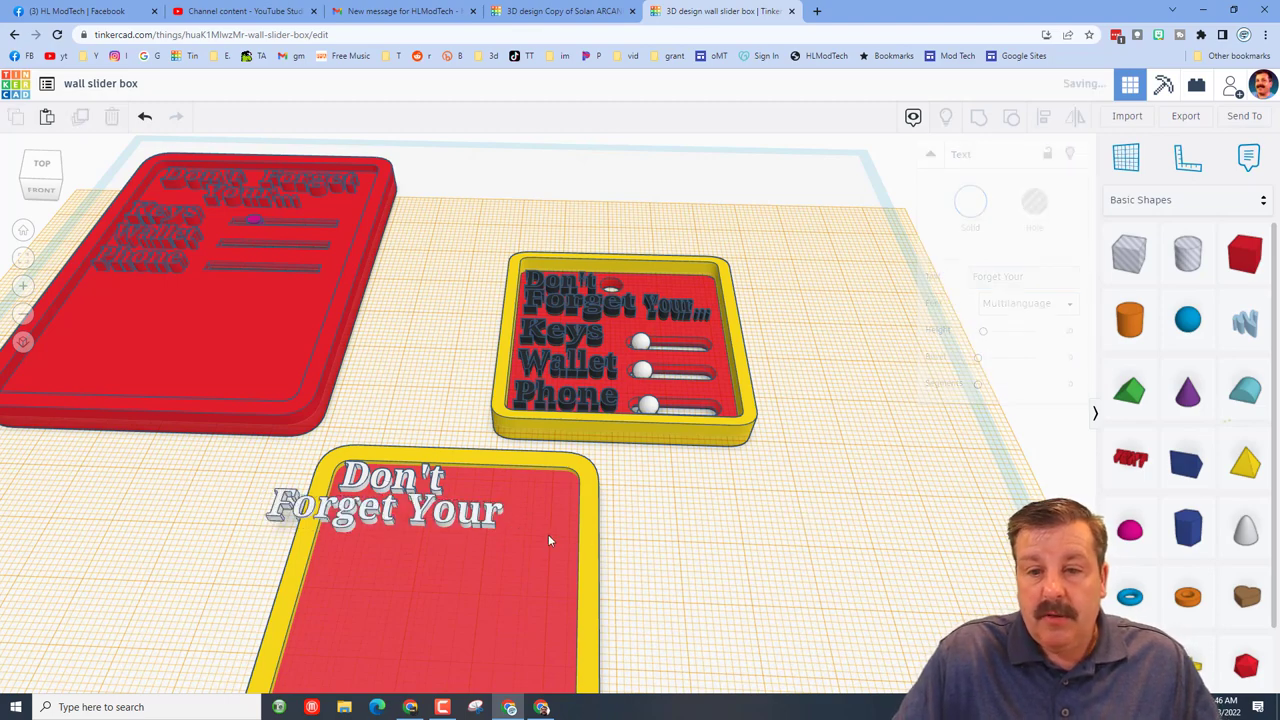
{"action": "left_click", "coordinate": [384, 504]}
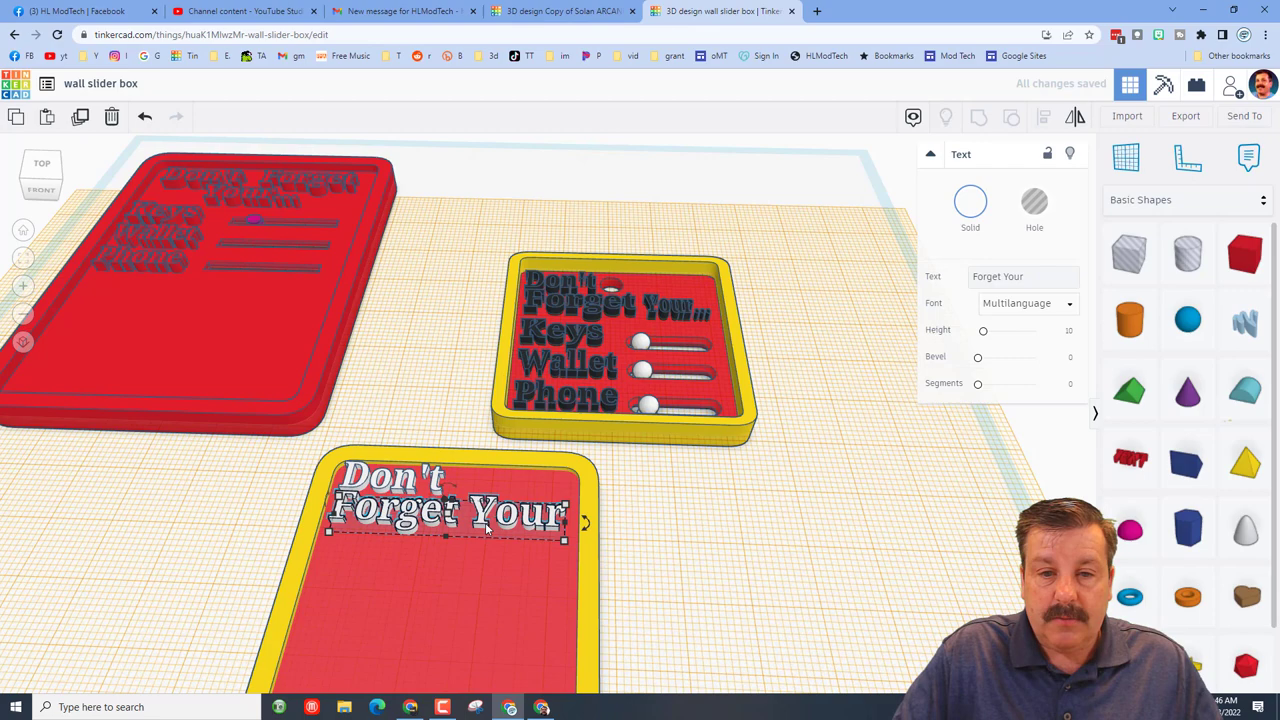
{"action": "left_click", "coordinate": [492, 544]}
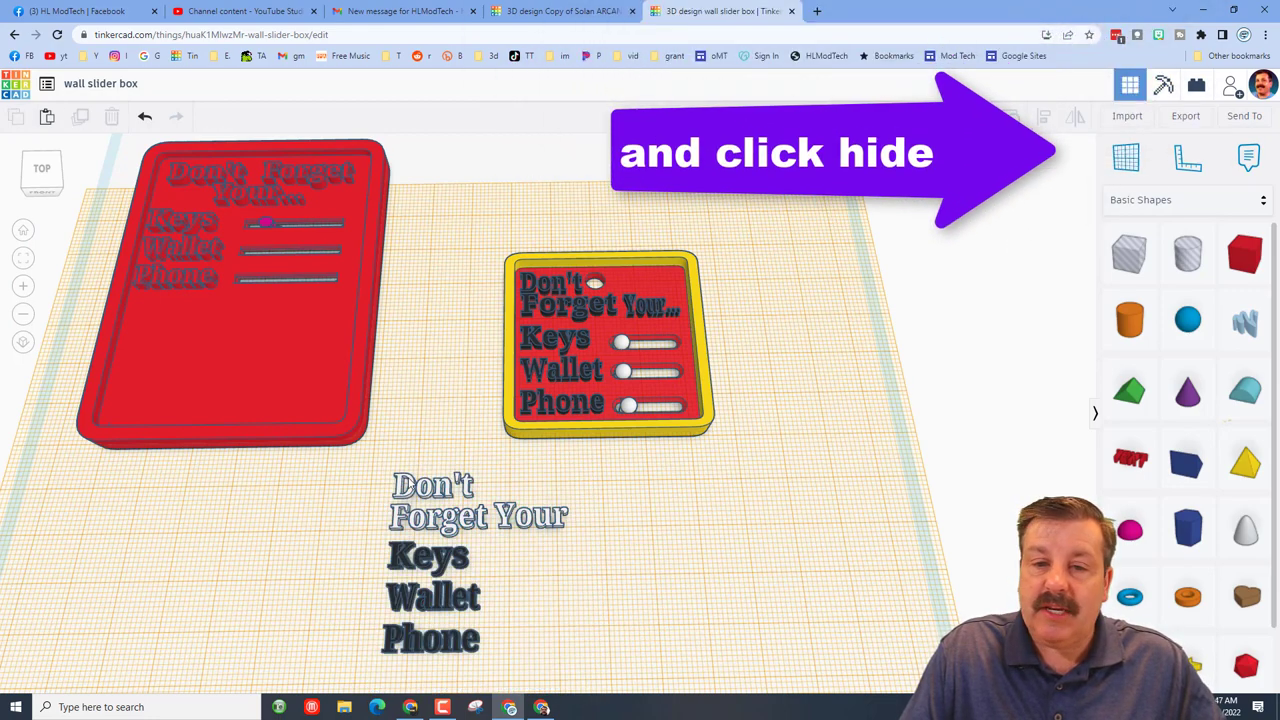
Stack the white text lines on the red plate and show the yellow rim again.
{"action": "left_click", "coordinate": [432, 560]}
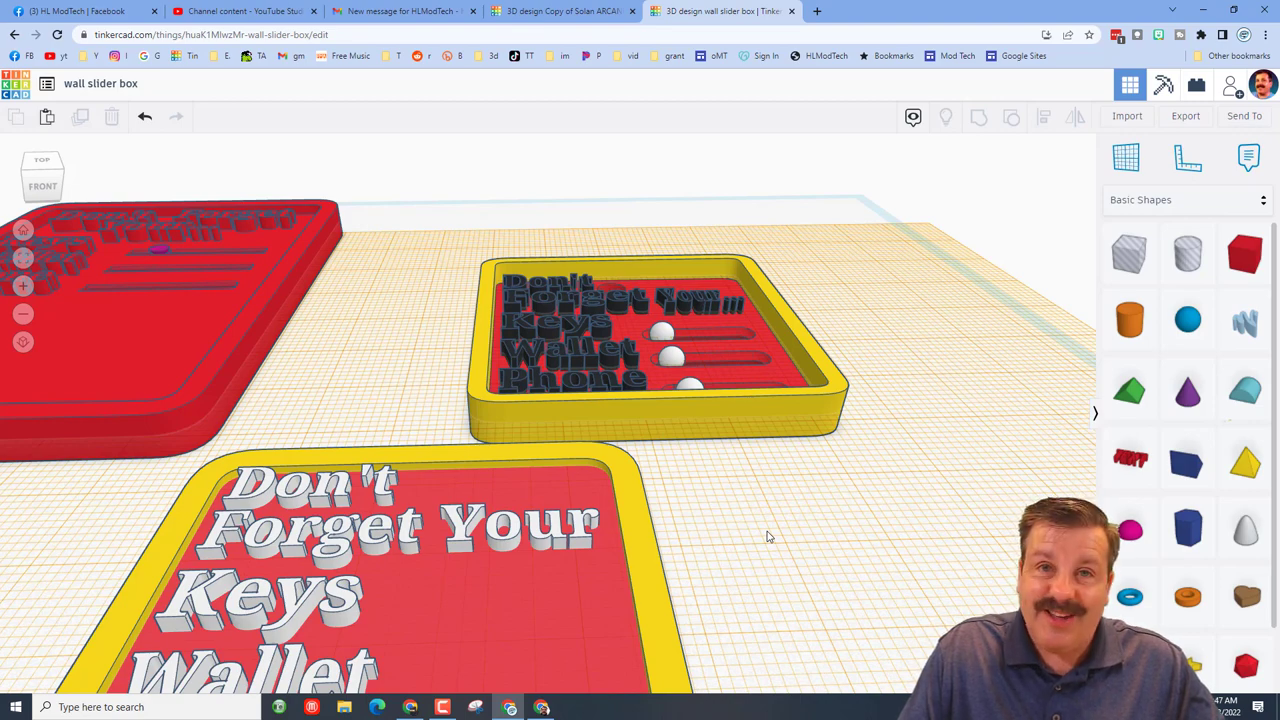
Place a magenta half-sphere on the workplane beside the finished sign.
{"action": "left_click_drag", "start_coordinate": [770, 536], "coordinate": [920, 432]}
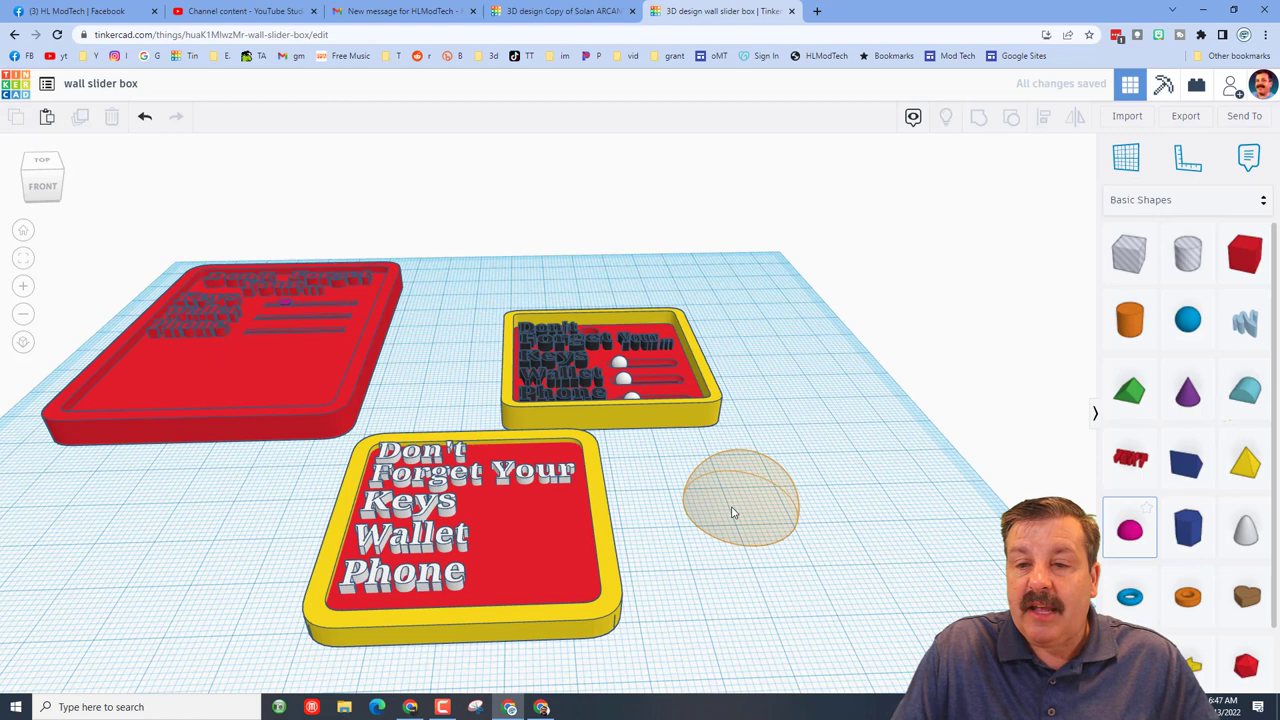
{"action": "left_click", "coordinate": [740, 500]}
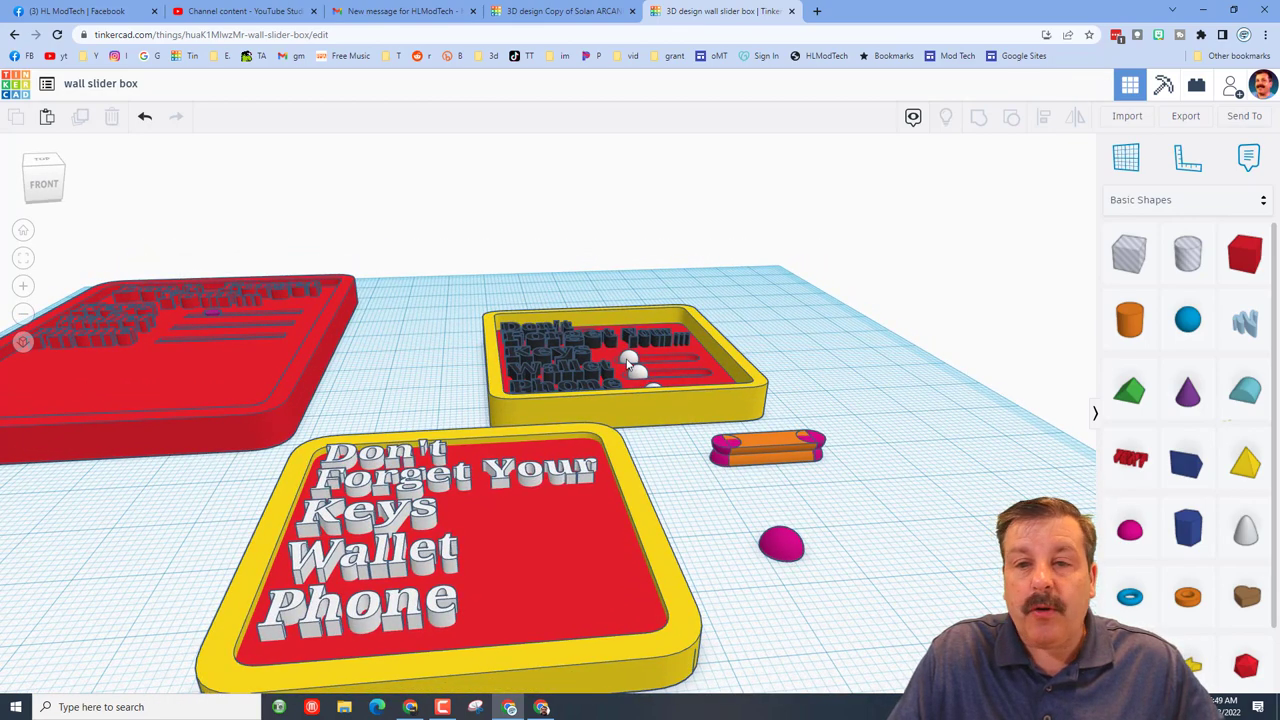
{"action": "mouse_move", "coordinate": [840, 548]}
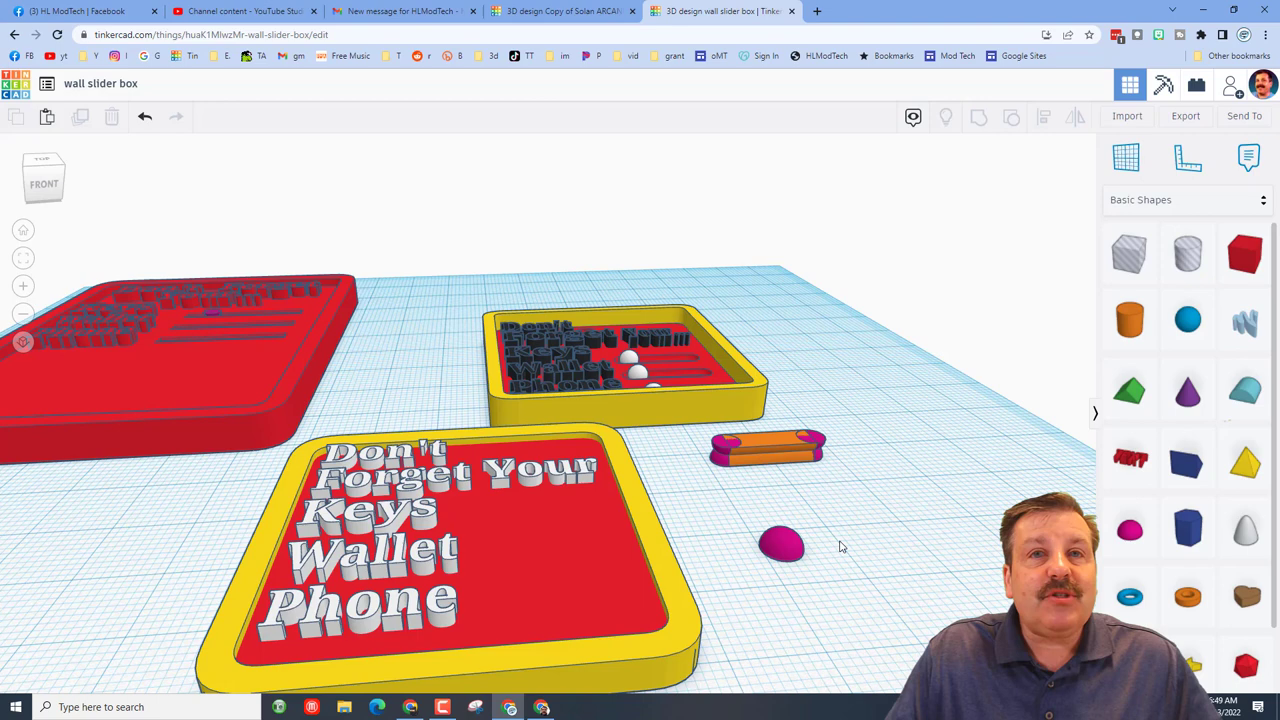
{"action": "mouse_move", "coordinate": [848, 500]}
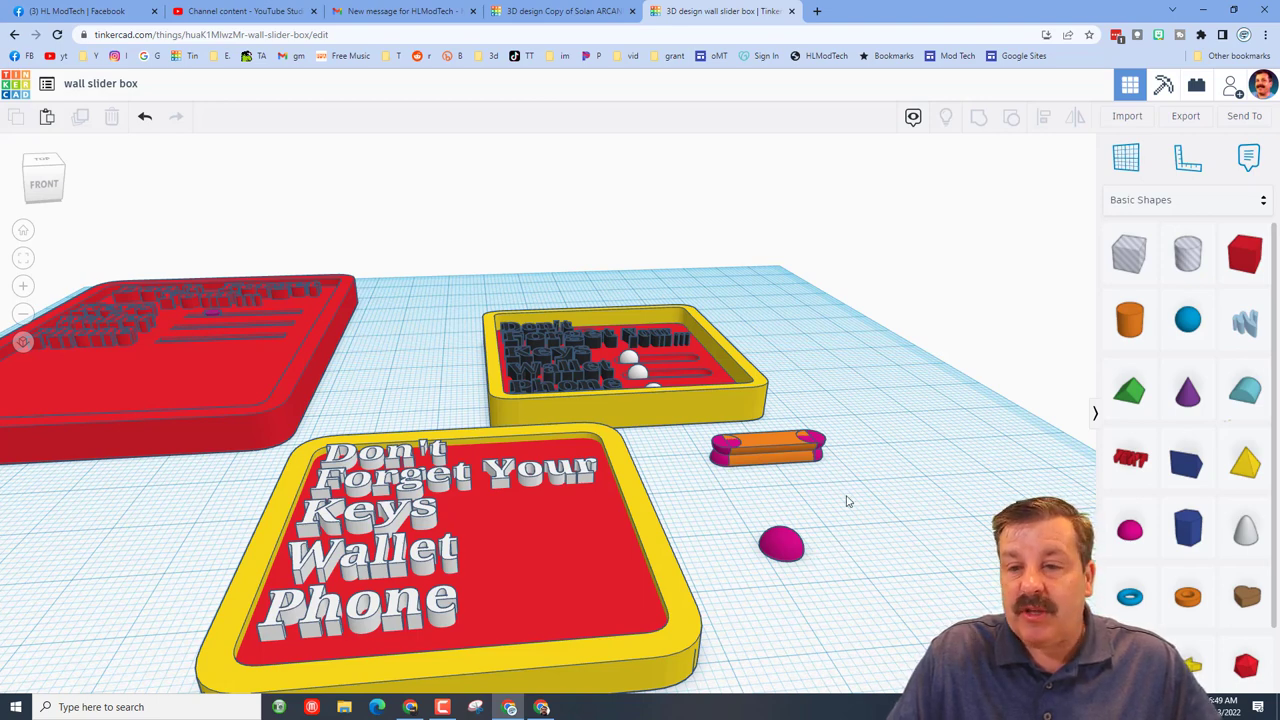
Add a small orange cylinder peg and a small box beside the half-sphere, undoing a misplaced change.
{"action": "left_click", "coordinate": [782, 544]}
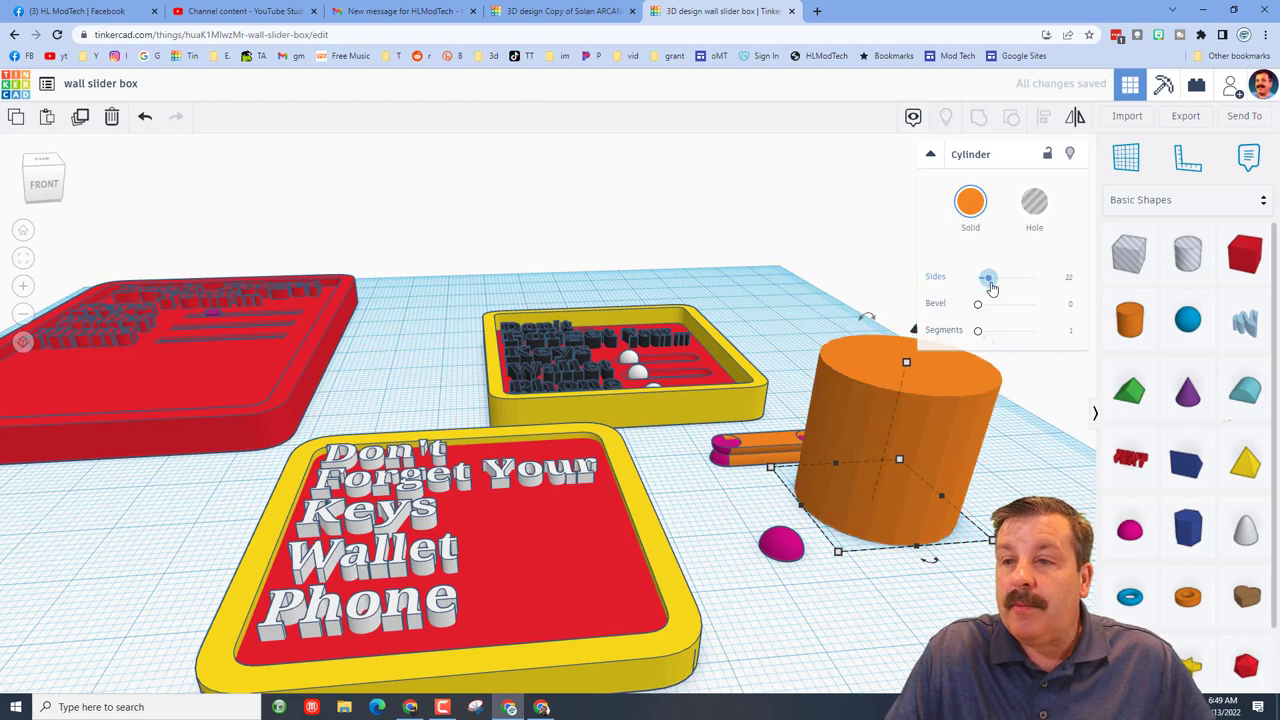
{"action": "left_click_drag", "start_coordinate": [988, 276], "coordinate": [1036, 276]}
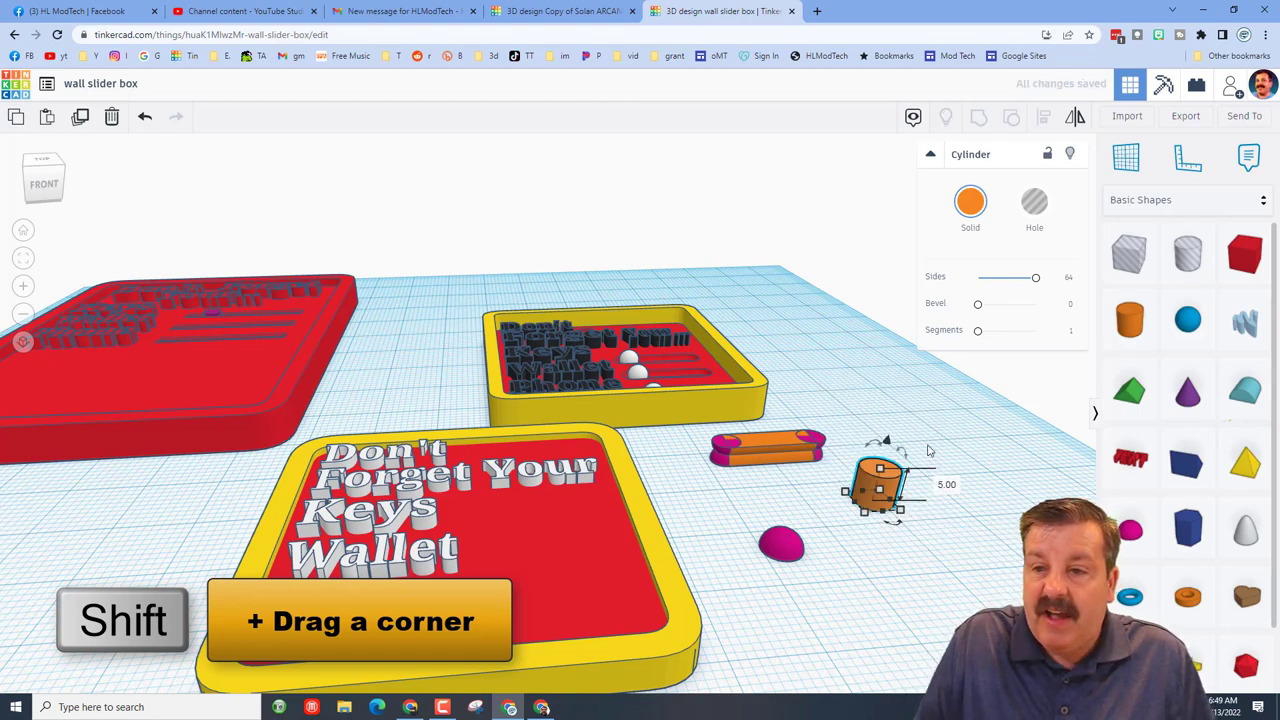
{"action": "mouse_move", "coordinate": [984, 454]}
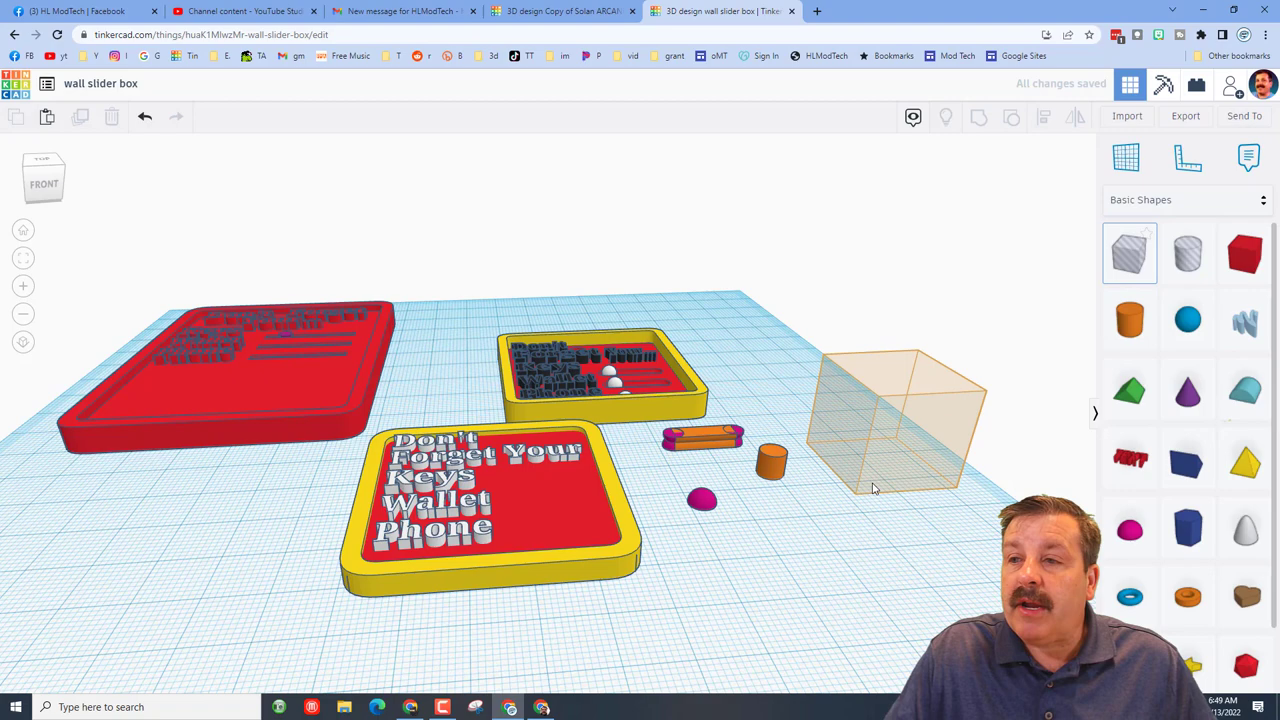
{"action": "left_click", "coordinate": [890, 420]}
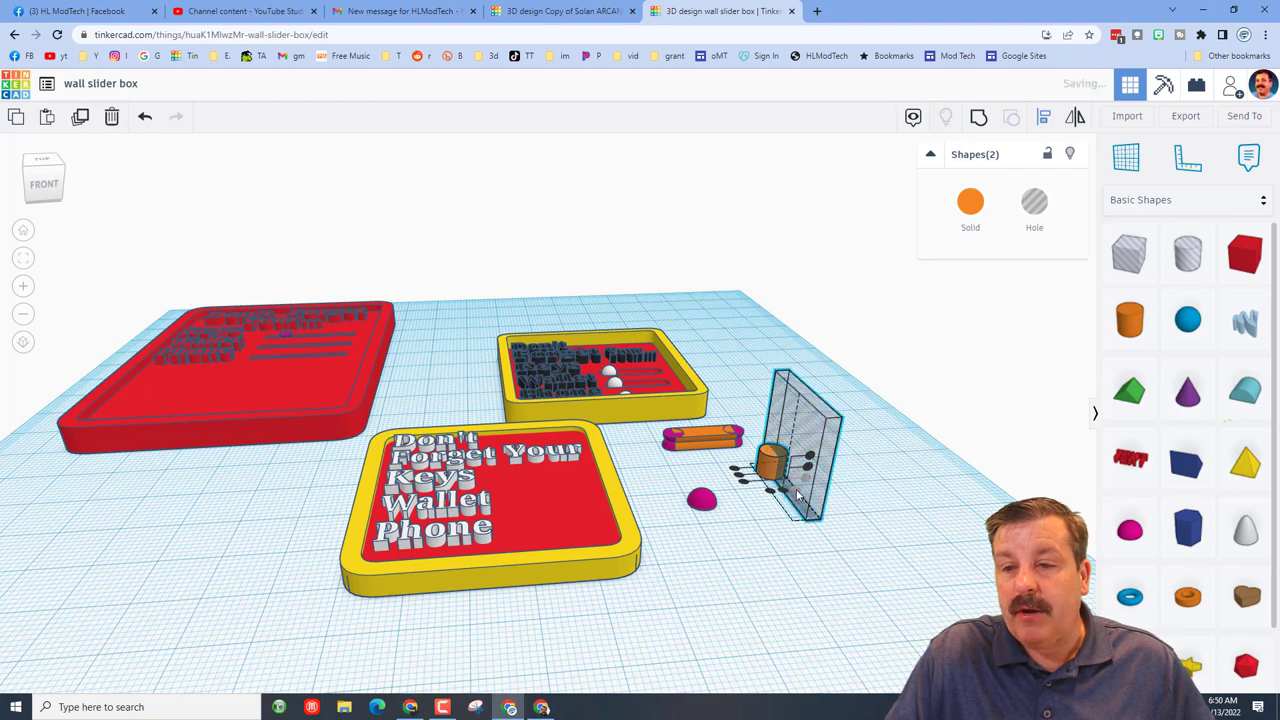
{"action": "key", "text": "f"}
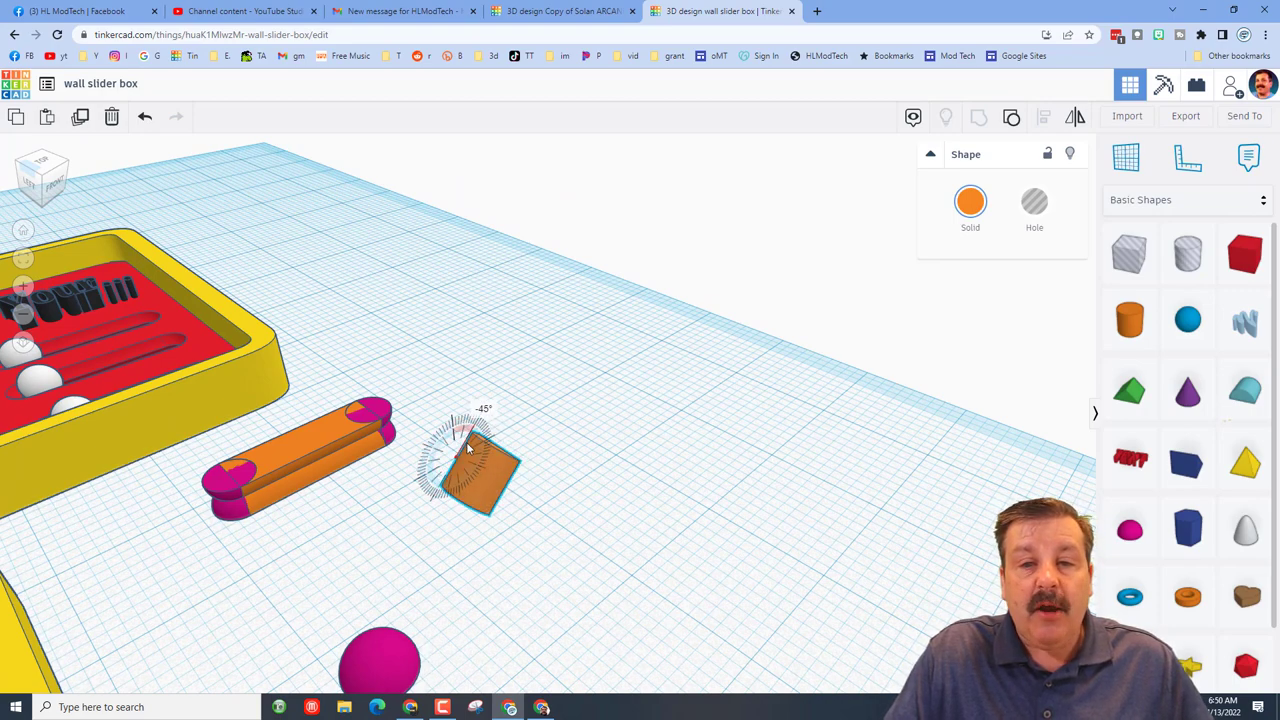
{"action": "key", "text": "ctrl+z"}
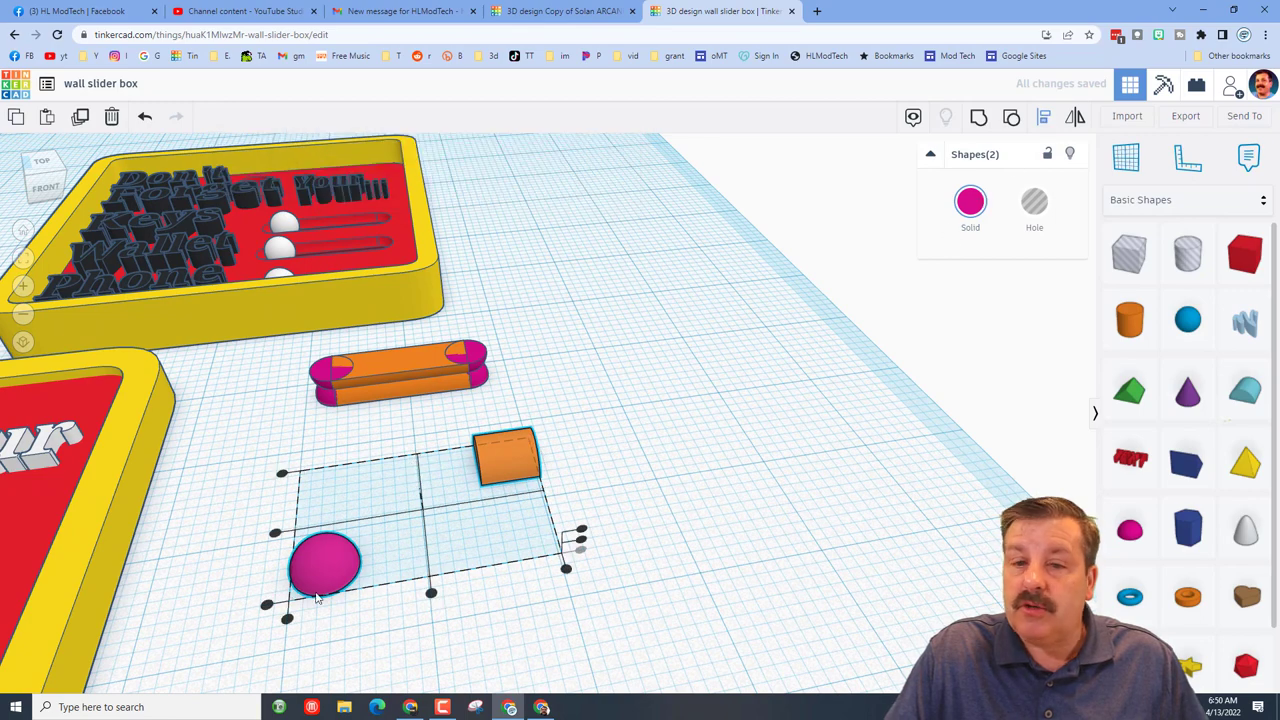
Duplicate the orange box and pink half-sphere to build a longer pill capped at both ends.
{"action": "left_click_drag", "start_coordinate": [504, 456], "coordinate": [520, 530]}
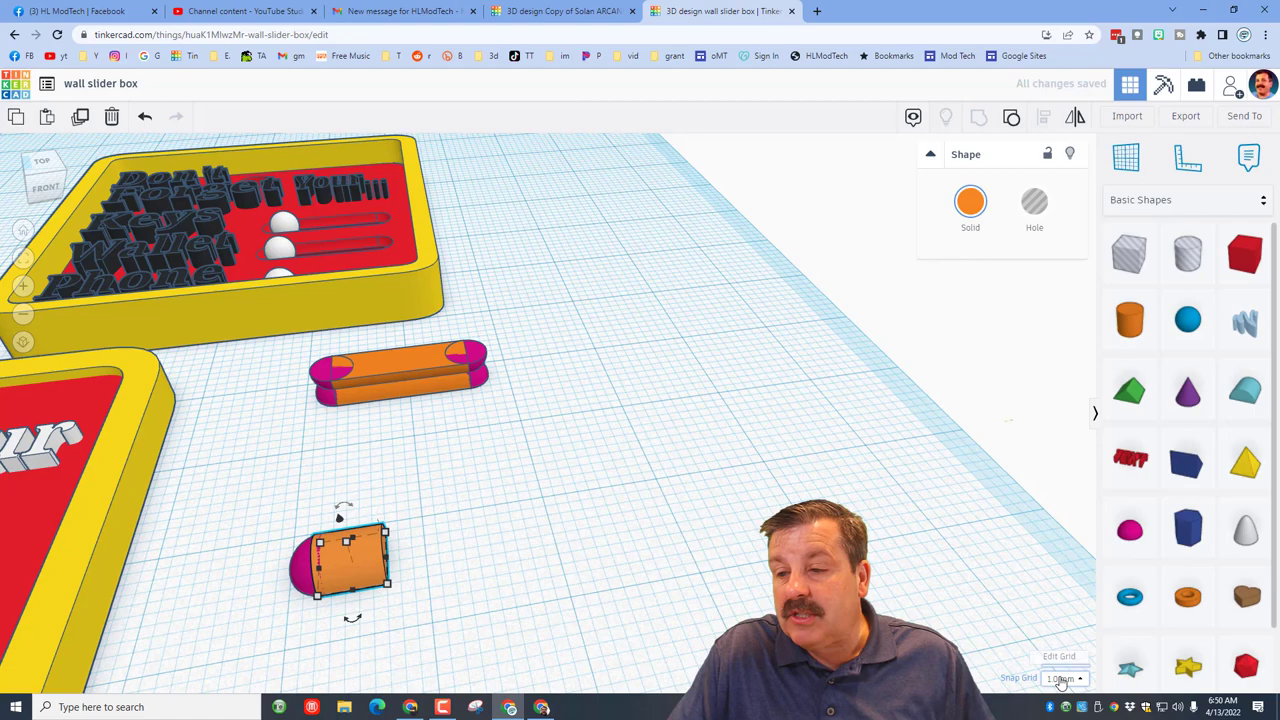
{"action": "left_click", "coordinate": [1064, 678]}
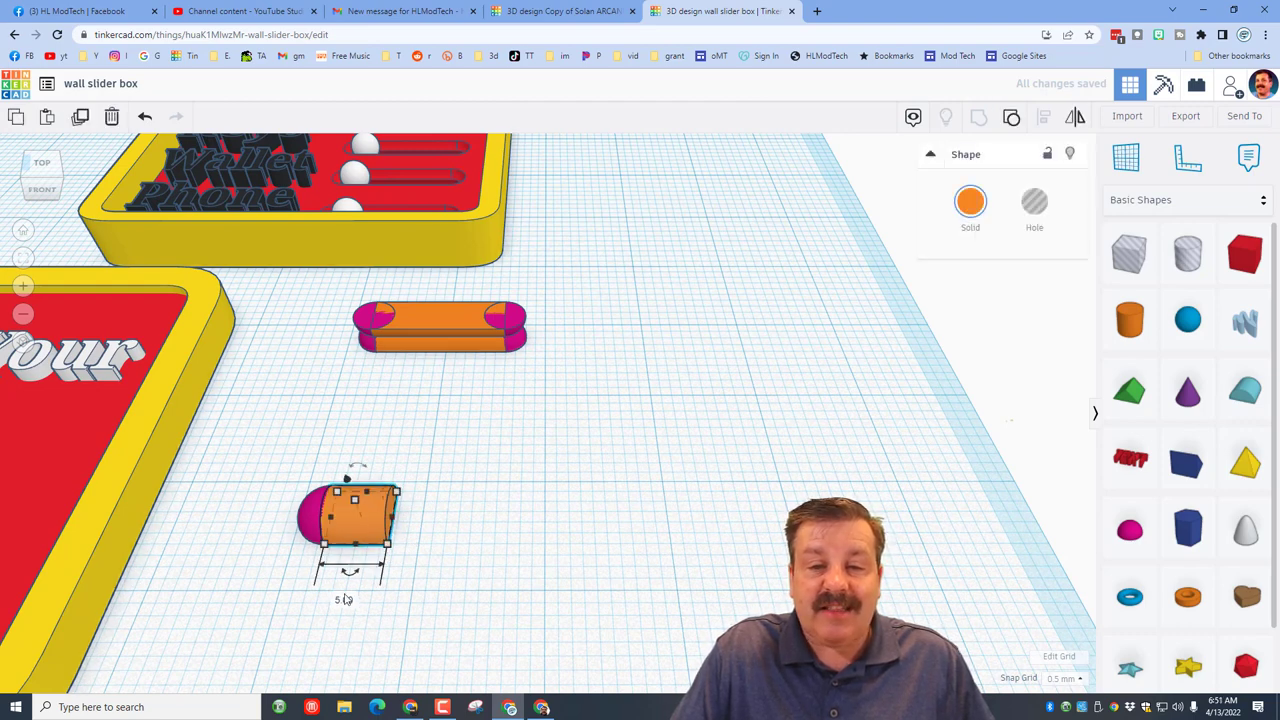
{"action": "key", "text": "ctrl+d"}
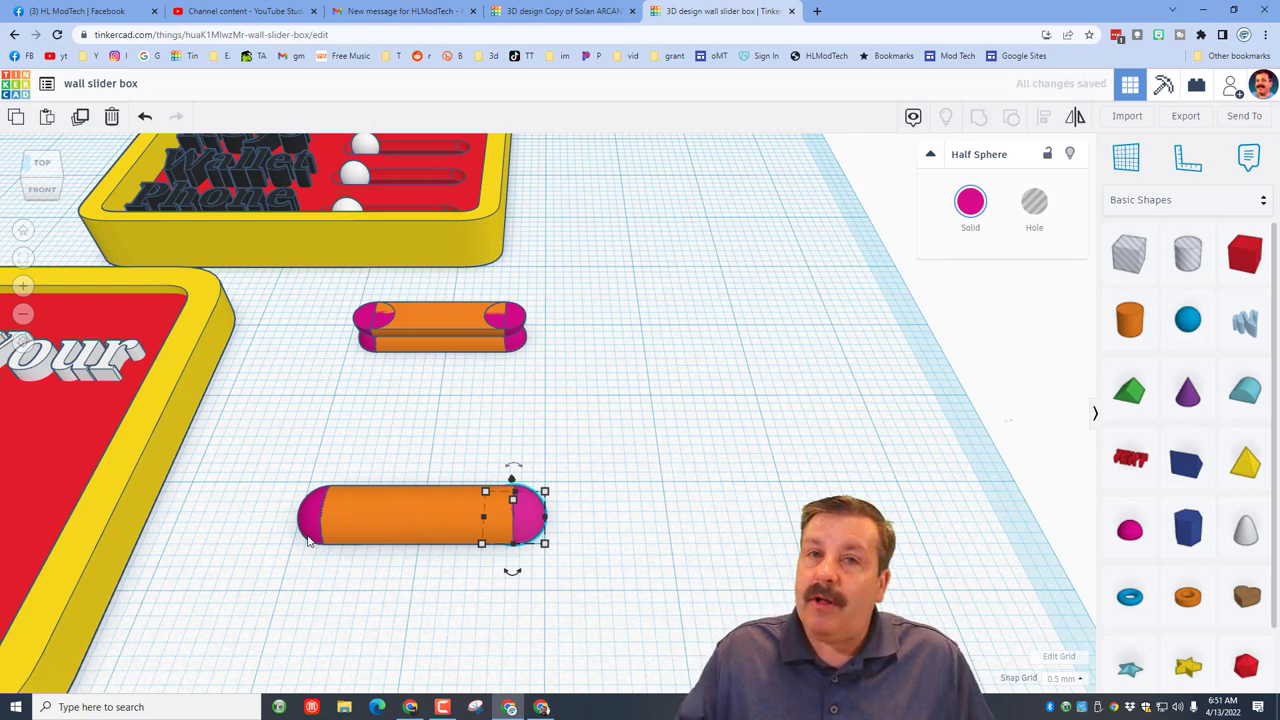
{"action": "left_click", "coordinate": [248, 516]}
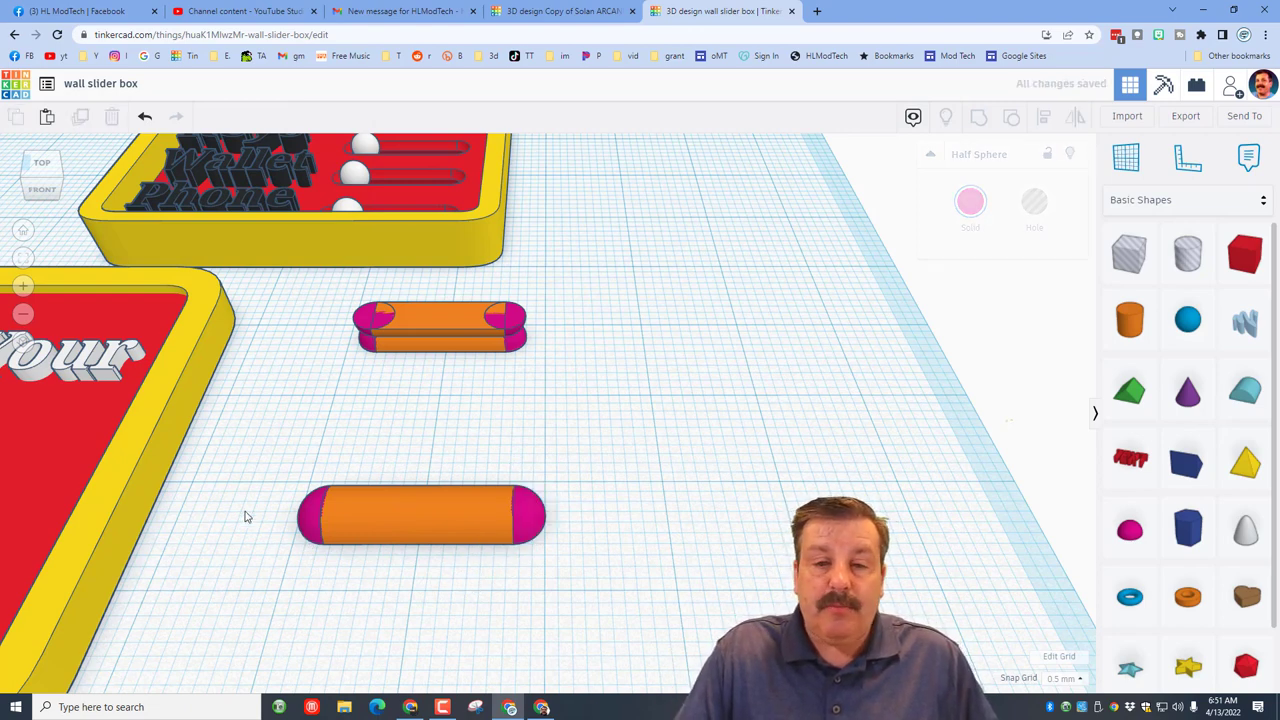
Merge the long pill's box and half-spheres into one pink shape and align it with the first pill.
{"action": "left_click", "coordinate": [420, 516]}
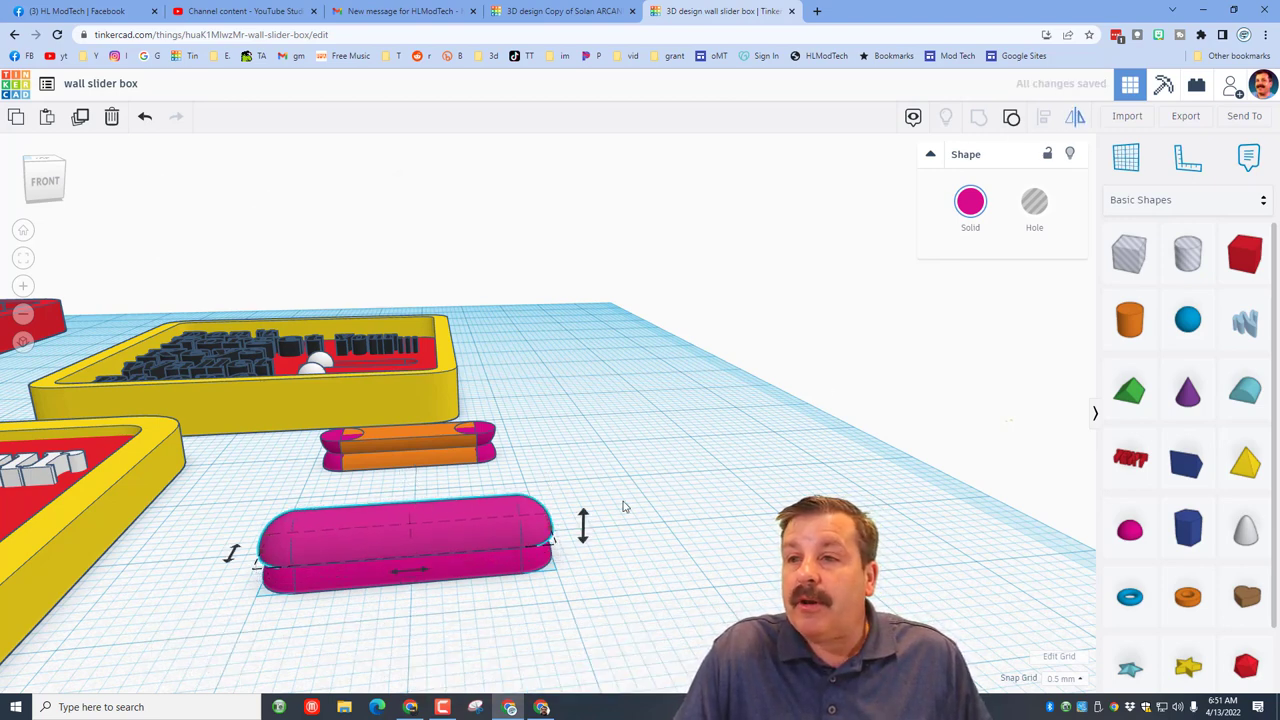
{"action": "left_click", "coordinate": [556, 608]}
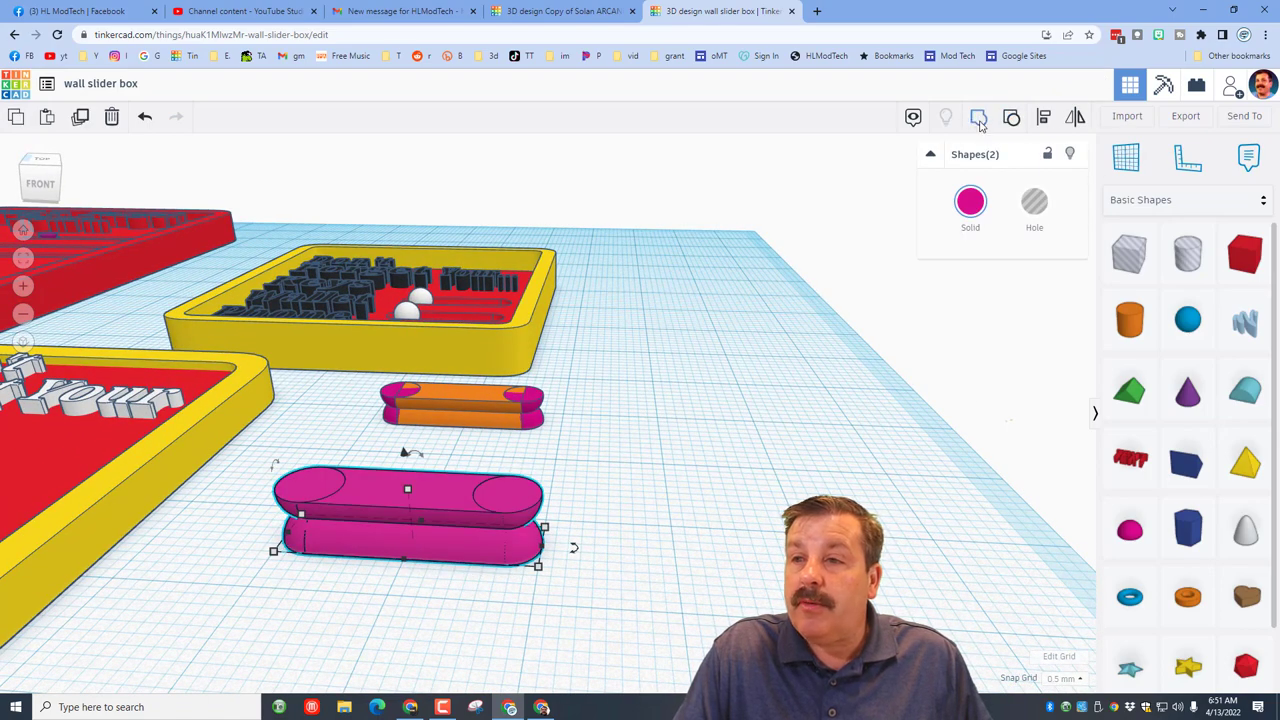
{"action": "left_click", "coordinate": [1034, 200]}
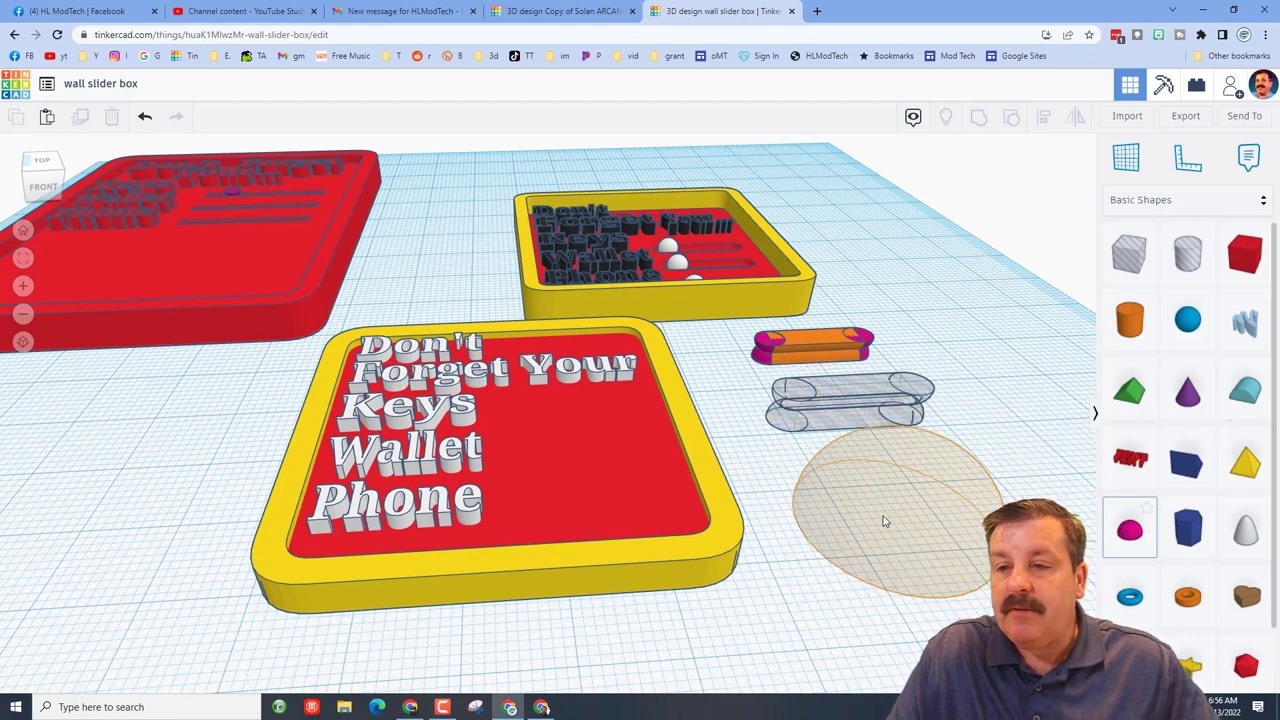
Make the long pill a hole and start a slider knob from a sphere on a rounded red box.
{"action": "left_click", "coordinate": [884, 500]}
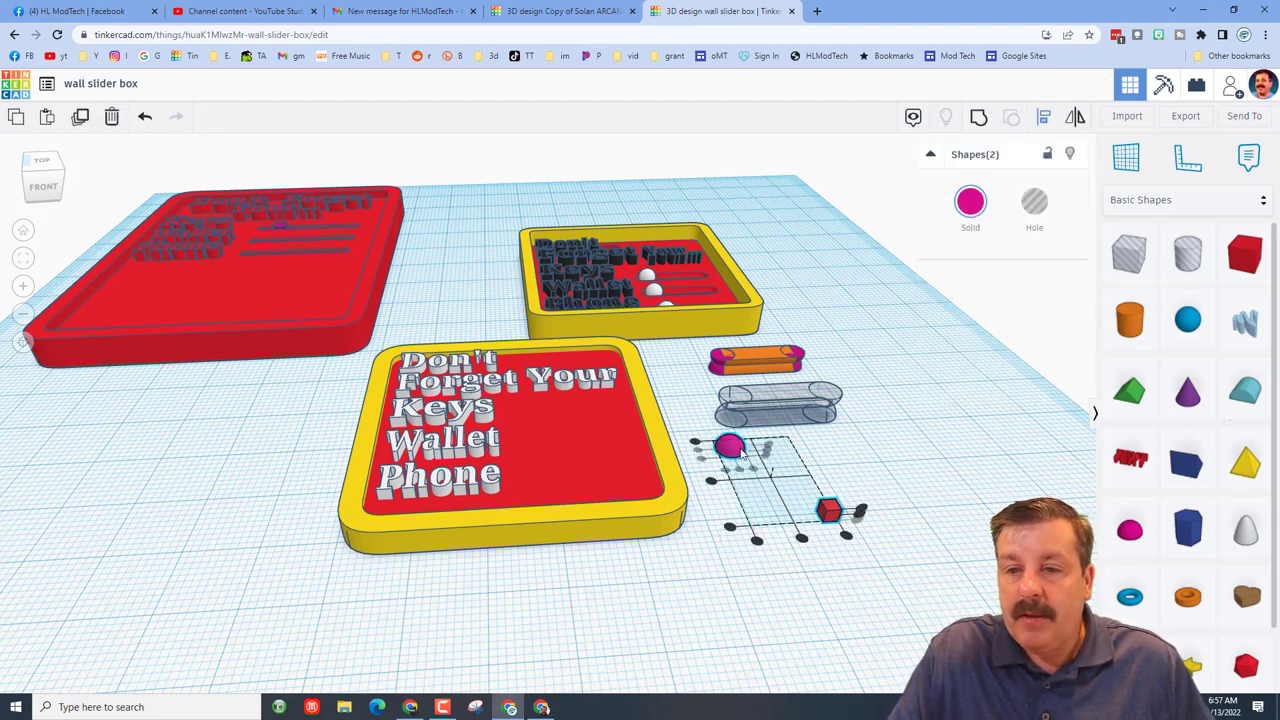
{"action": "left_click_drag", "start_coordinate": [828, 510], "coordinate": [788, 442]}
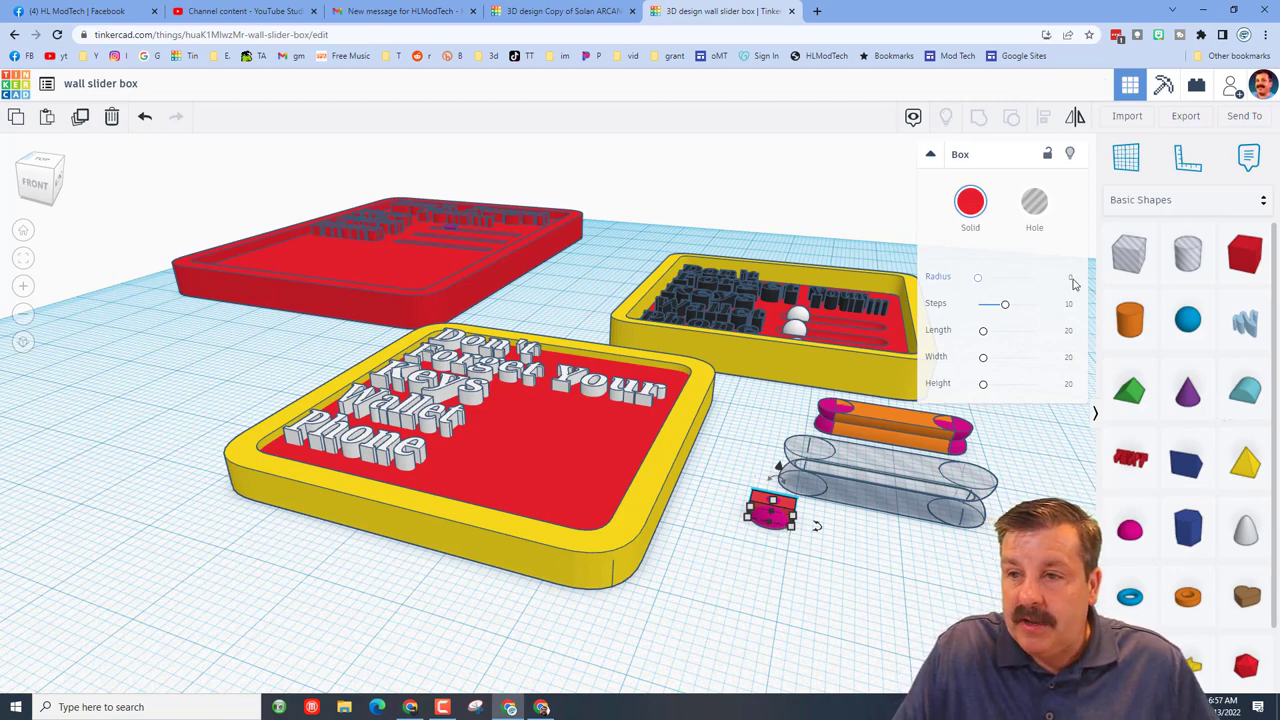
{"action": "left_click", "coordinate": [1060, 280]}
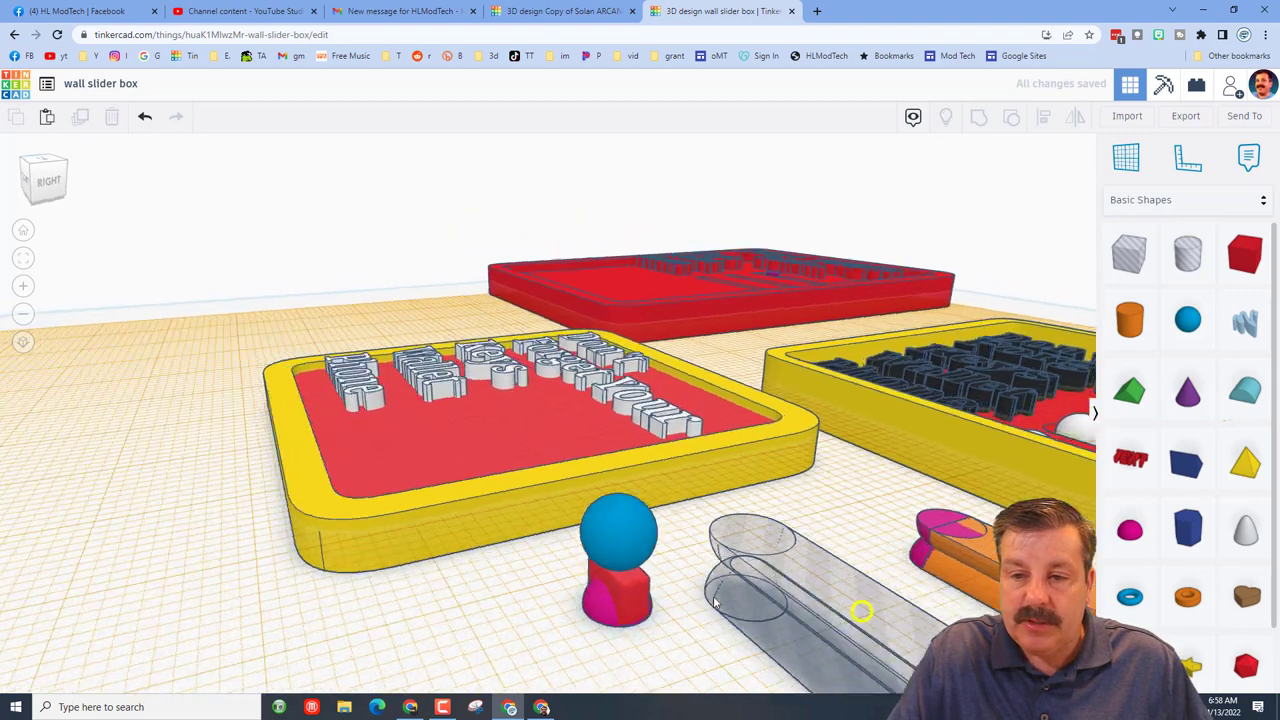
Group the blue sphere, red box and pink base into one pink slider button.
{"action": "left_click", "coordinate": [618, 530]}
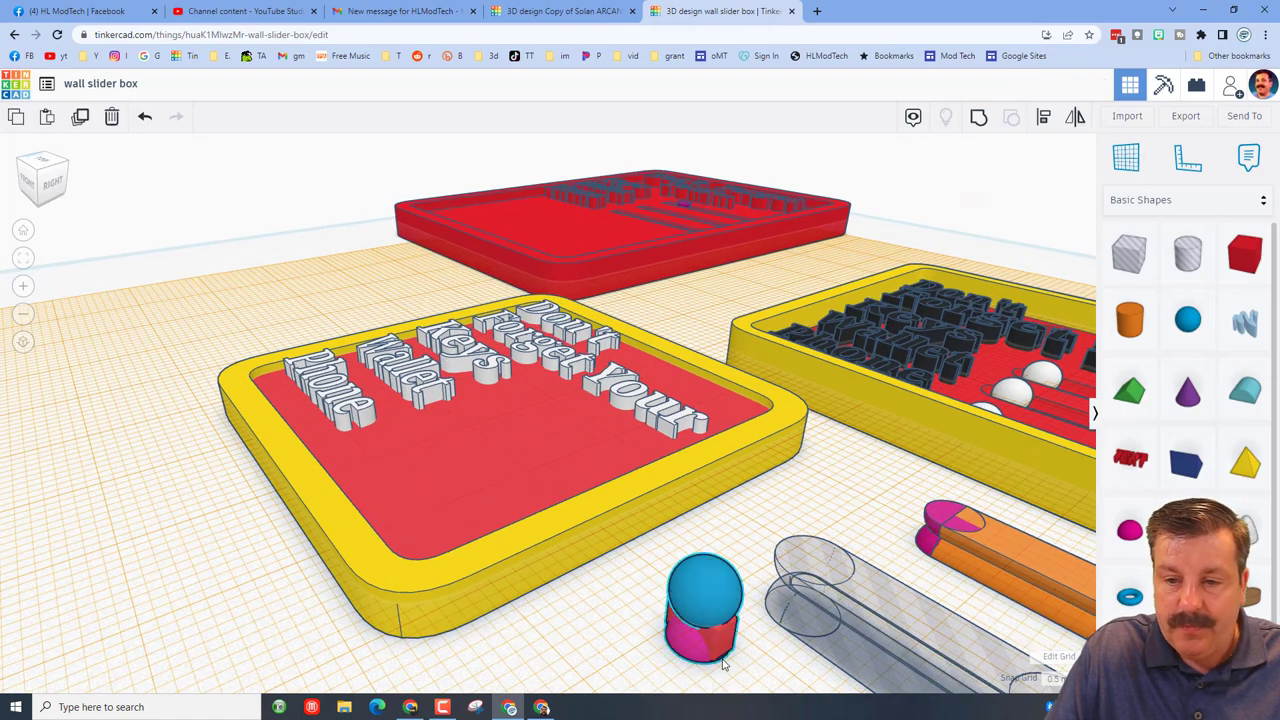
{"action": "left_click", "coordinate": [704, 616]}
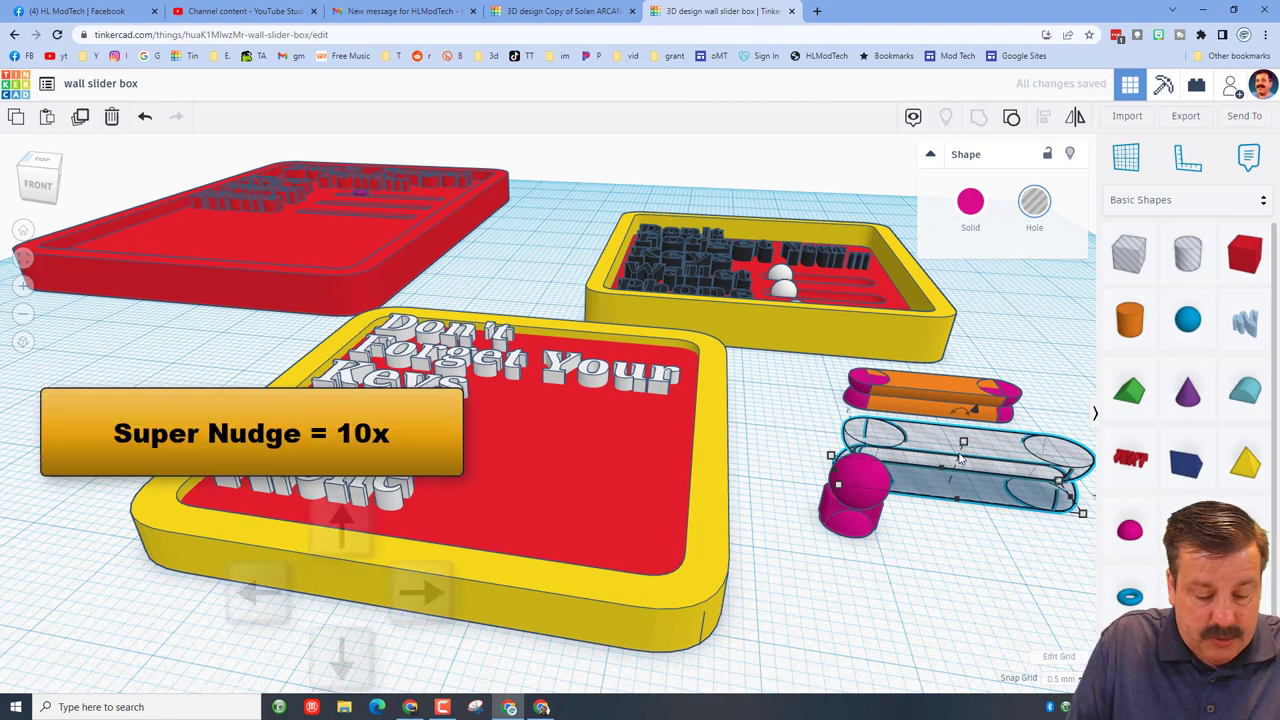
Place groove holes beside Keys, Wallet and Phone and cut all three into the red plate.
{"action": "left_click_drag", "start_coordinate": [960, 460], "coordinate": [576, 414]}
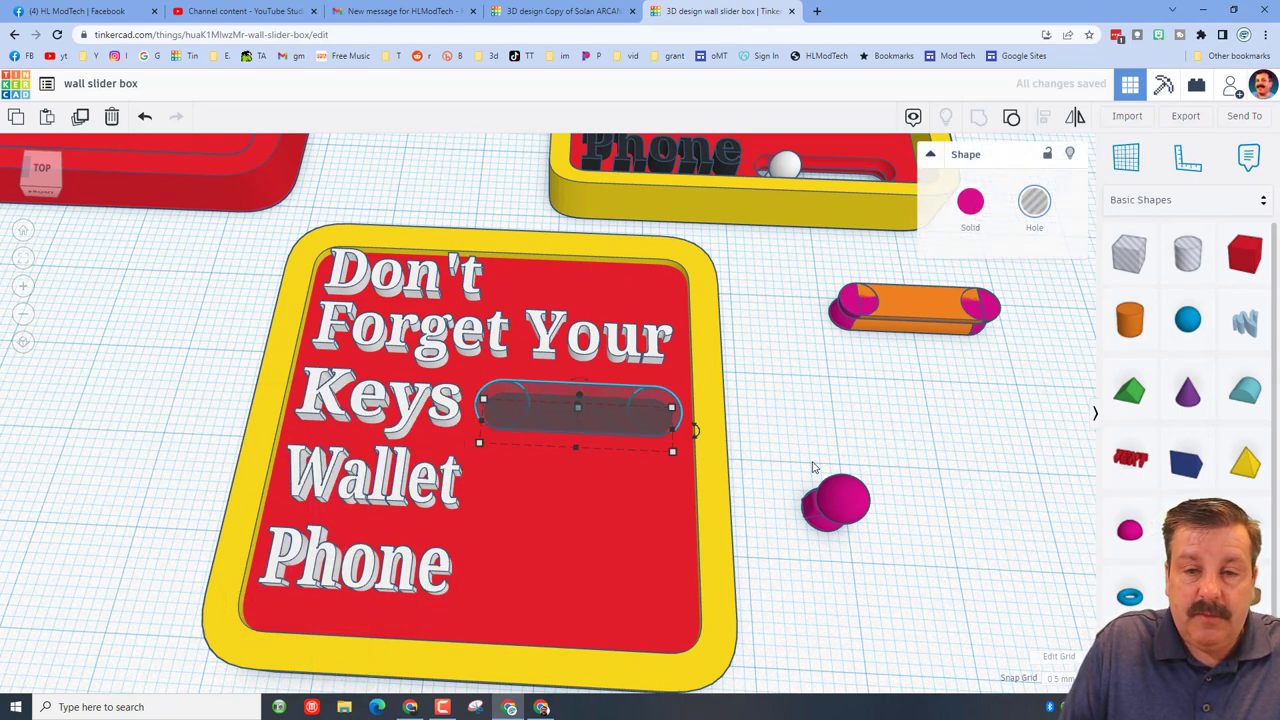
{"action": "left_click_drag", "start_coordinate": [578, 410], "coordinate": [576, 490]}
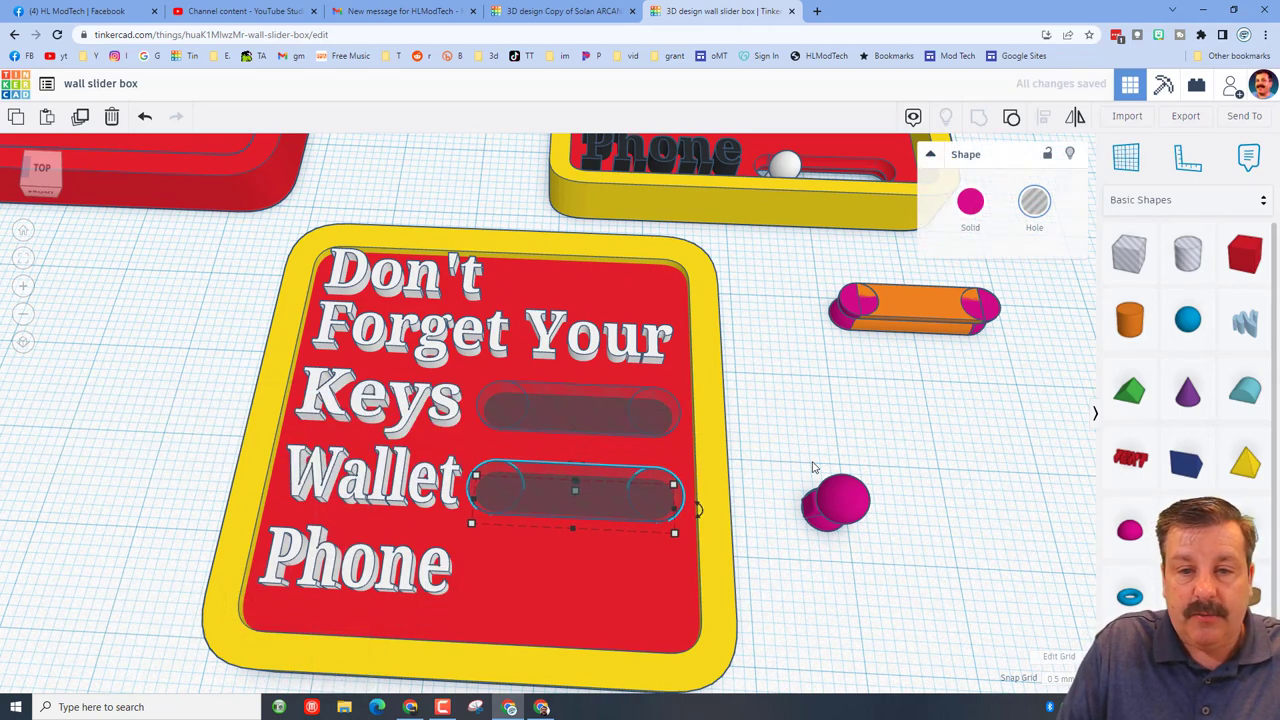
{"action": "left_click_drag", "start_coordinate": [576, 490], "coordinate": [576, 580]}
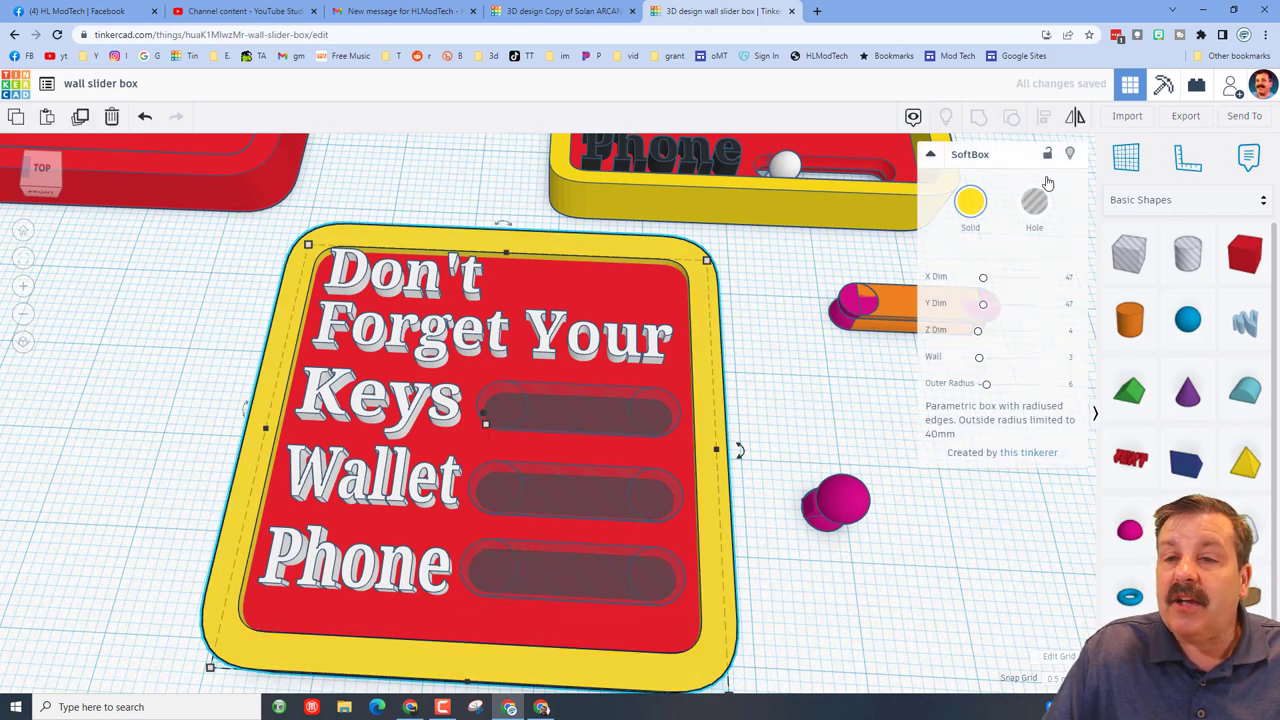
{"action": "left_click", "coordinate": [632, 570]}
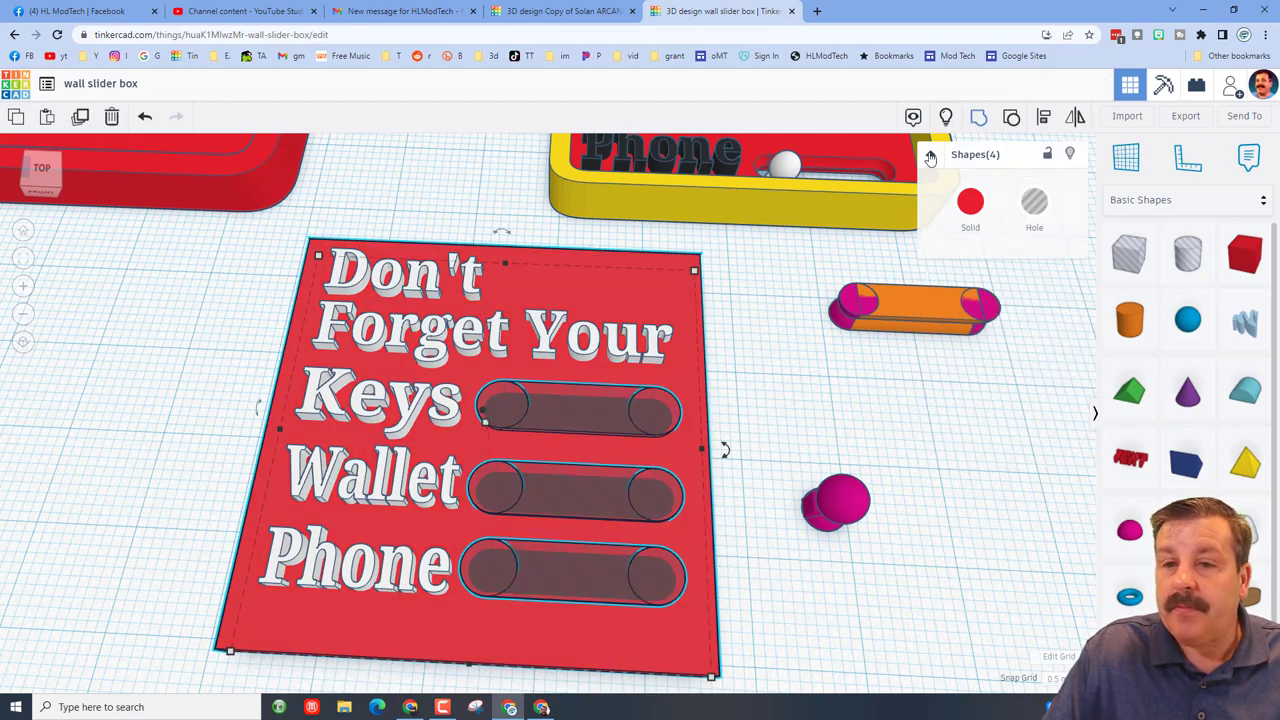
{"action": "left_click", "coordinate": [780, 520]}
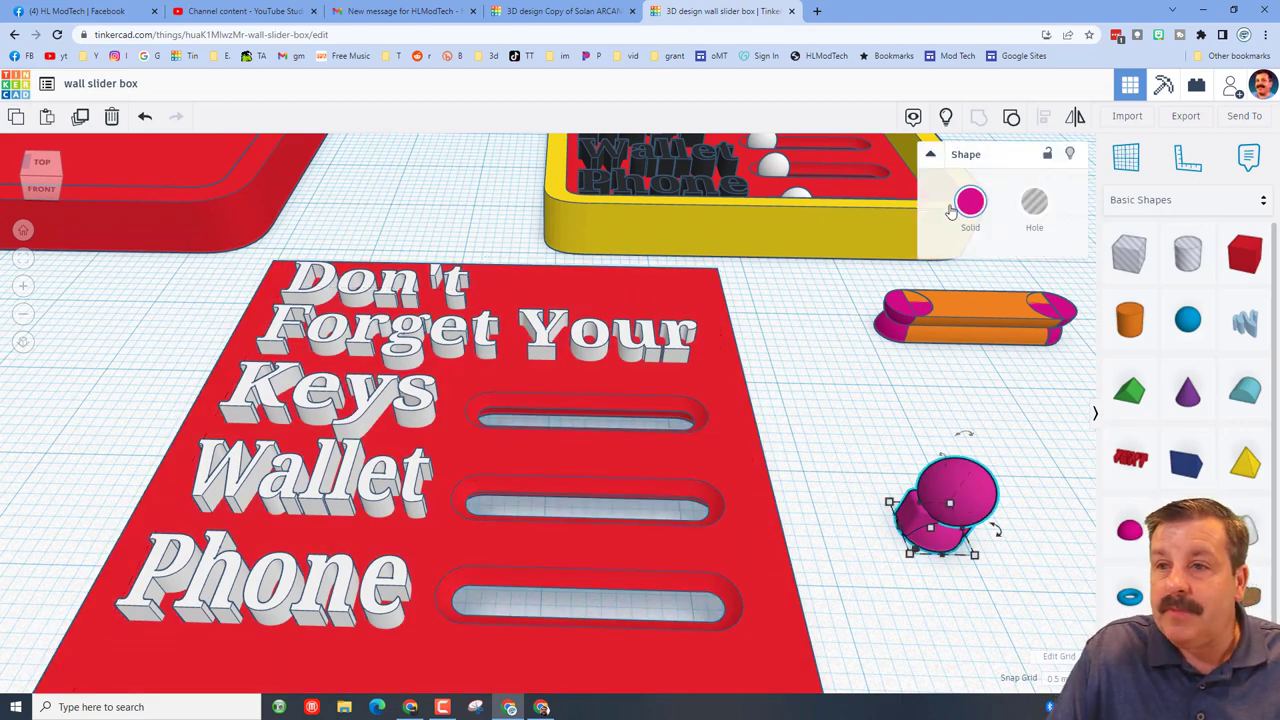
Change the slider button's colour to white.
{"action": "left_click", "coordinate": [970, 200]}
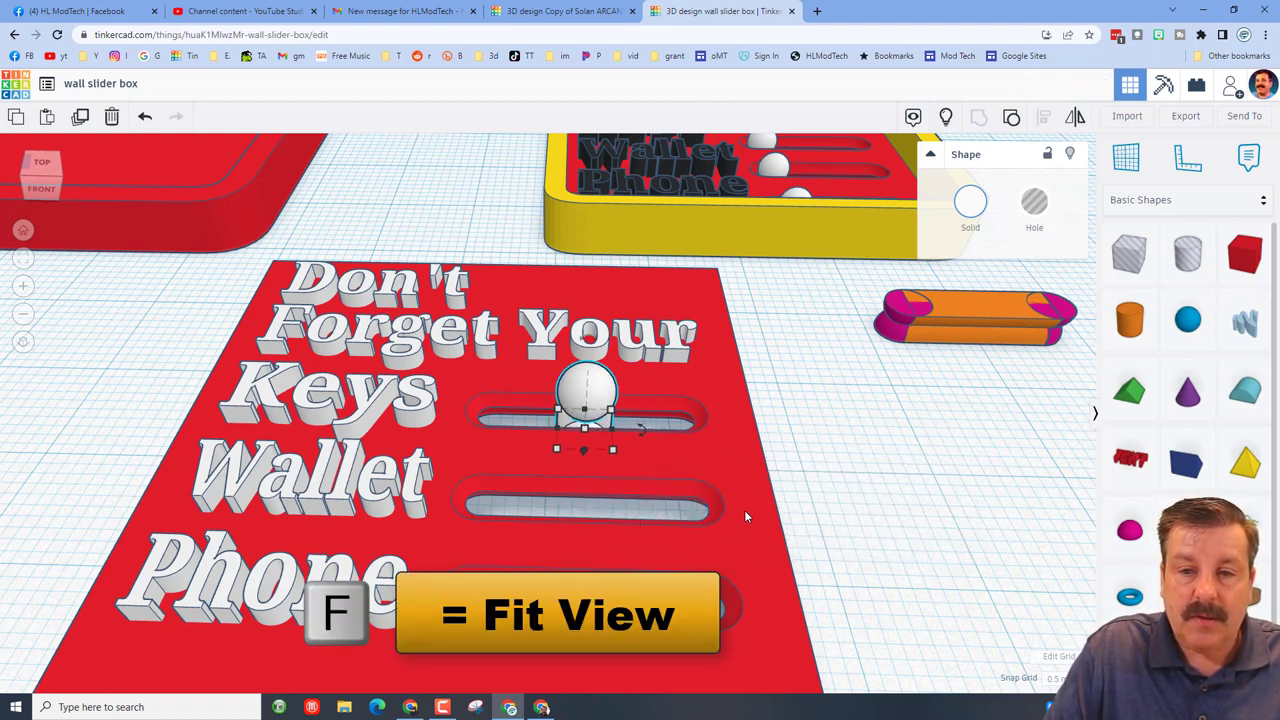
Lower the white button into the Keys groove of the red plate.
{"action": "left_click_drag", "start_coordinate": [584, 400], "coordinate": [556, 400]}
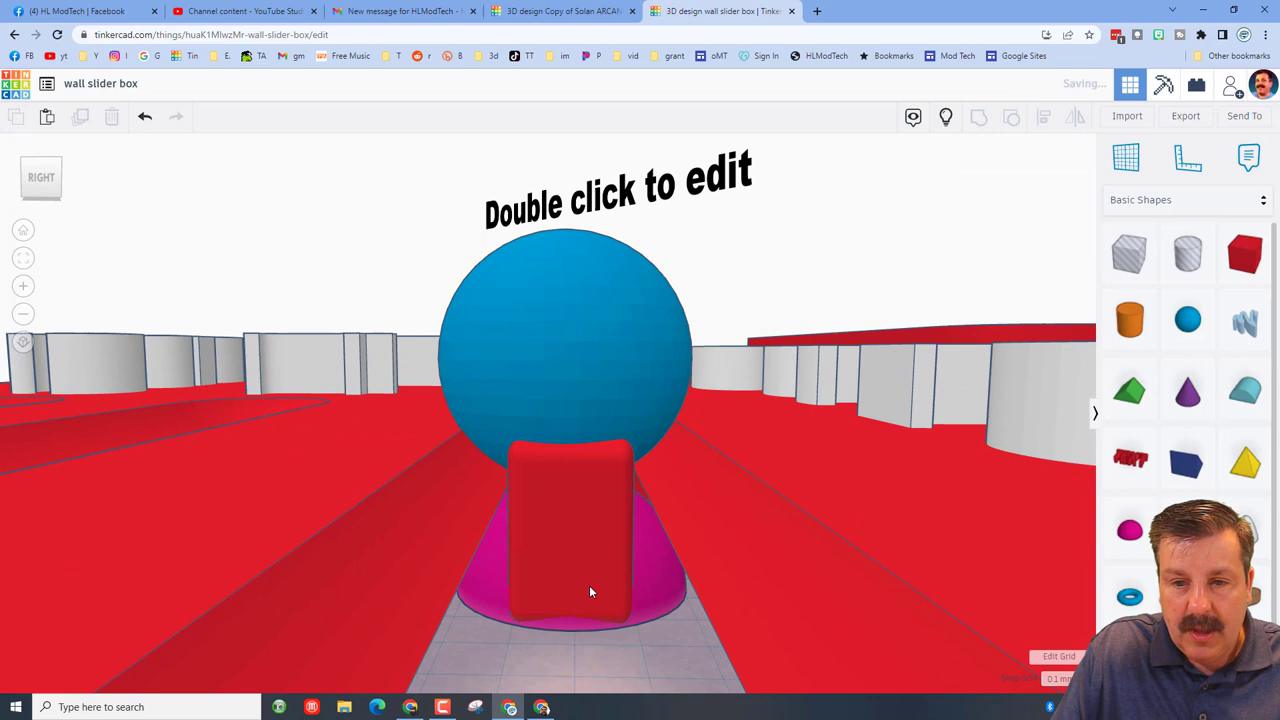
{"action": "left_click", "coordinate": [570, 530]}
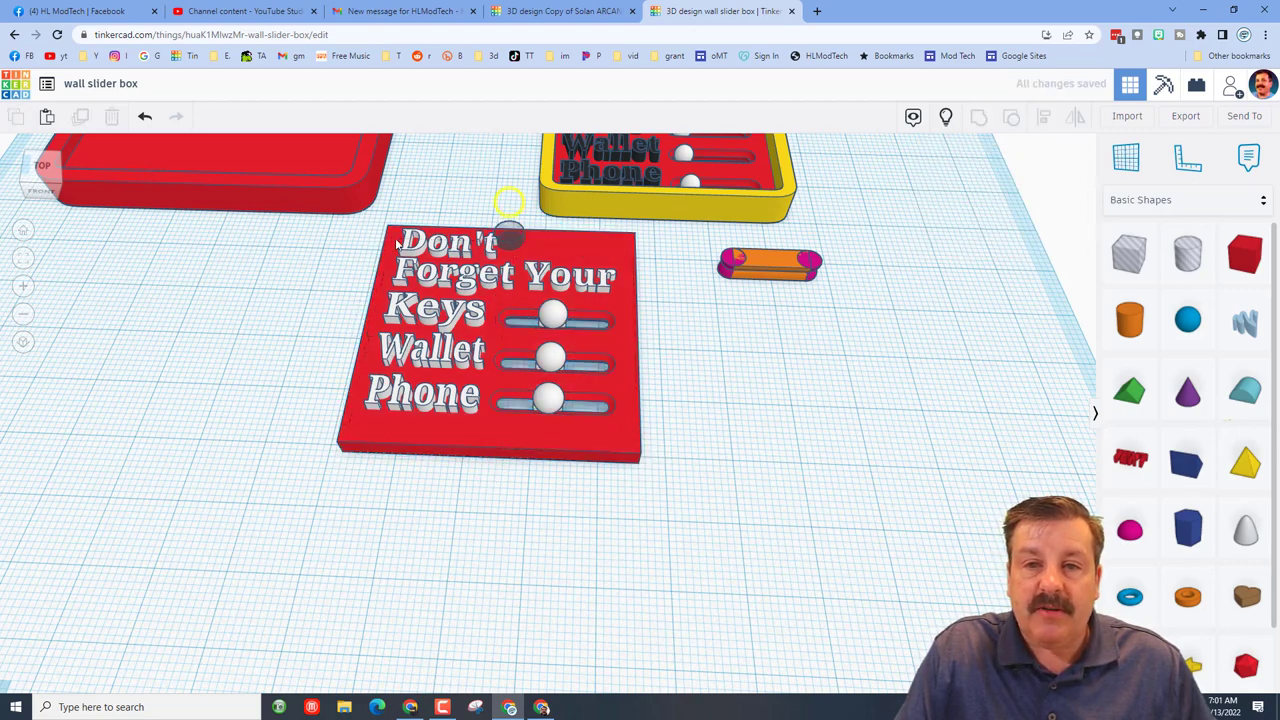
Add a small keychain-hole cylinder at the plate top beside 'Don't' and deselect it.
{"action": "left_click", "coordinate": [508, 204]}
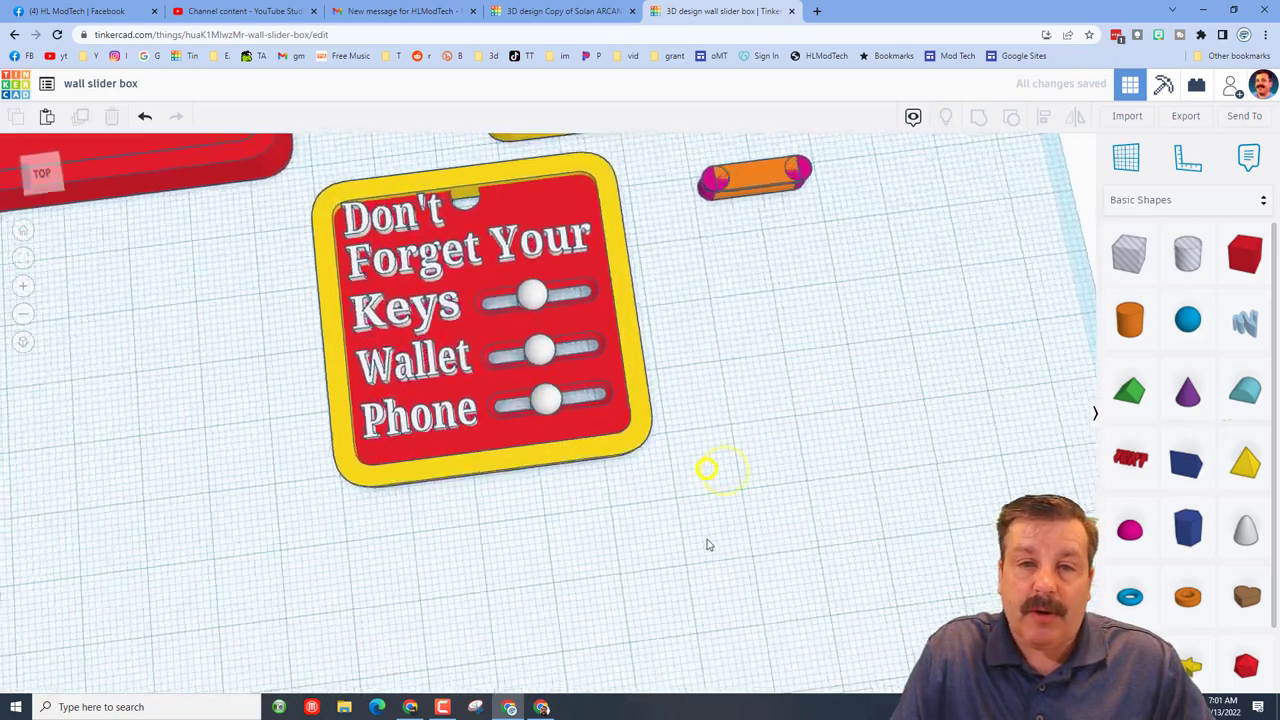
{"action": "left_click", "coordinate": [392, 210]}
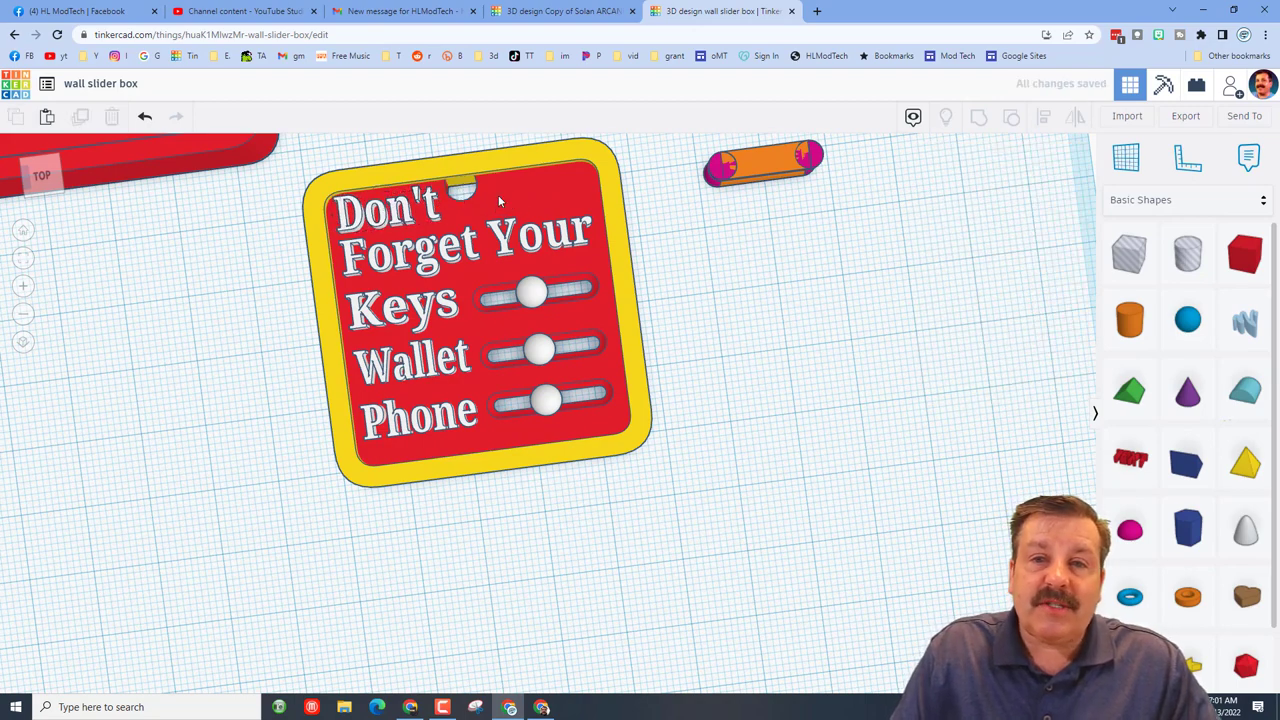
{"action": "left_click", "coordinate": [460, 180]}
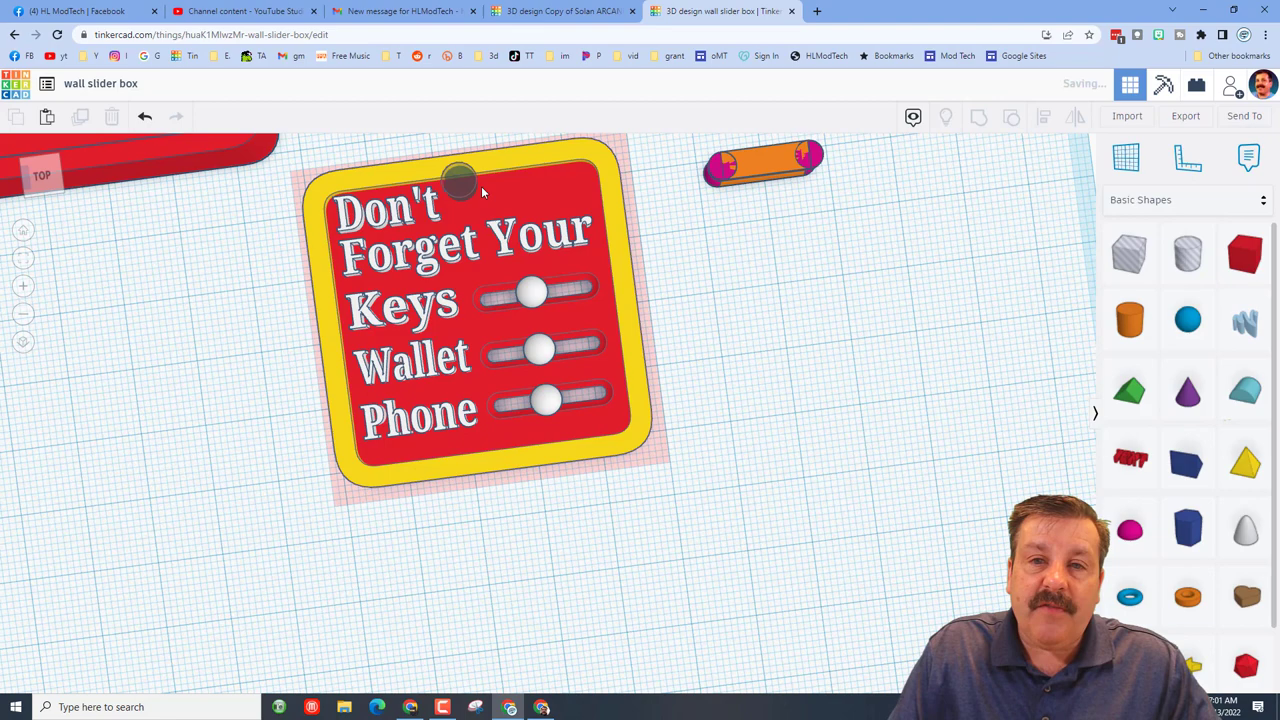
{"action": "left_click", "coordinate": [458, 184]}
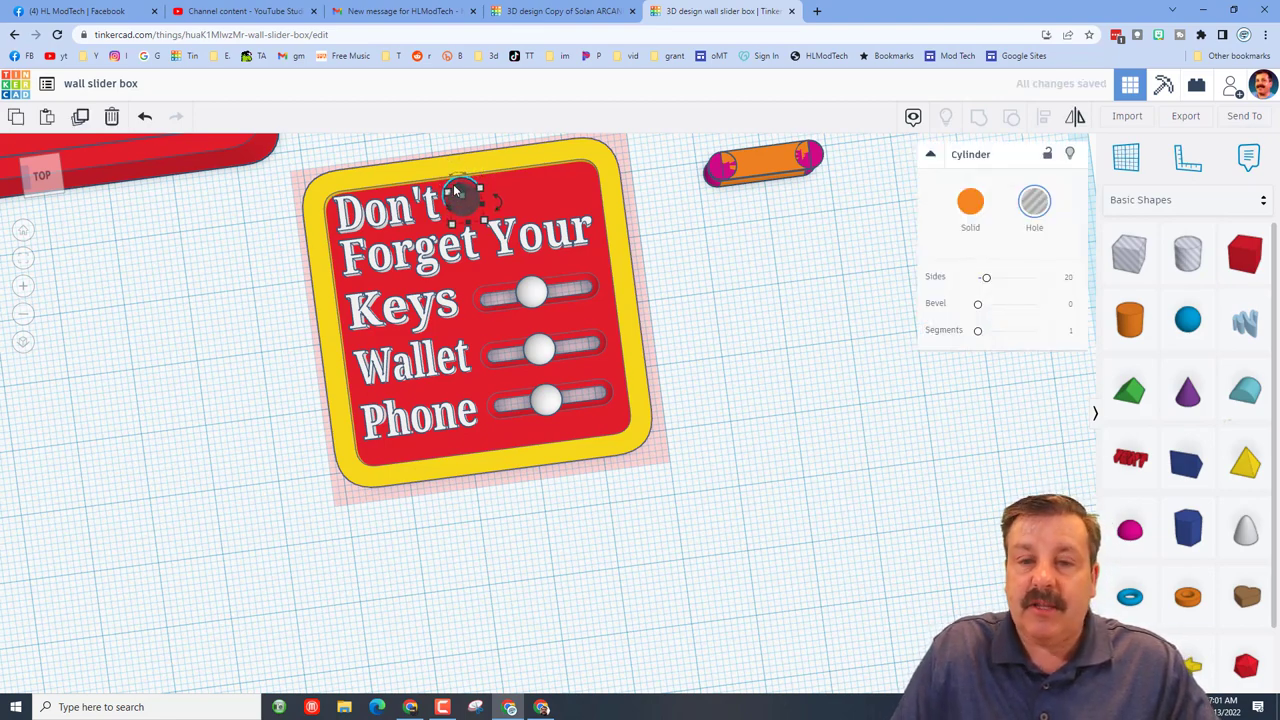
{"action": "left_click", "coordinate": [728, 278]}
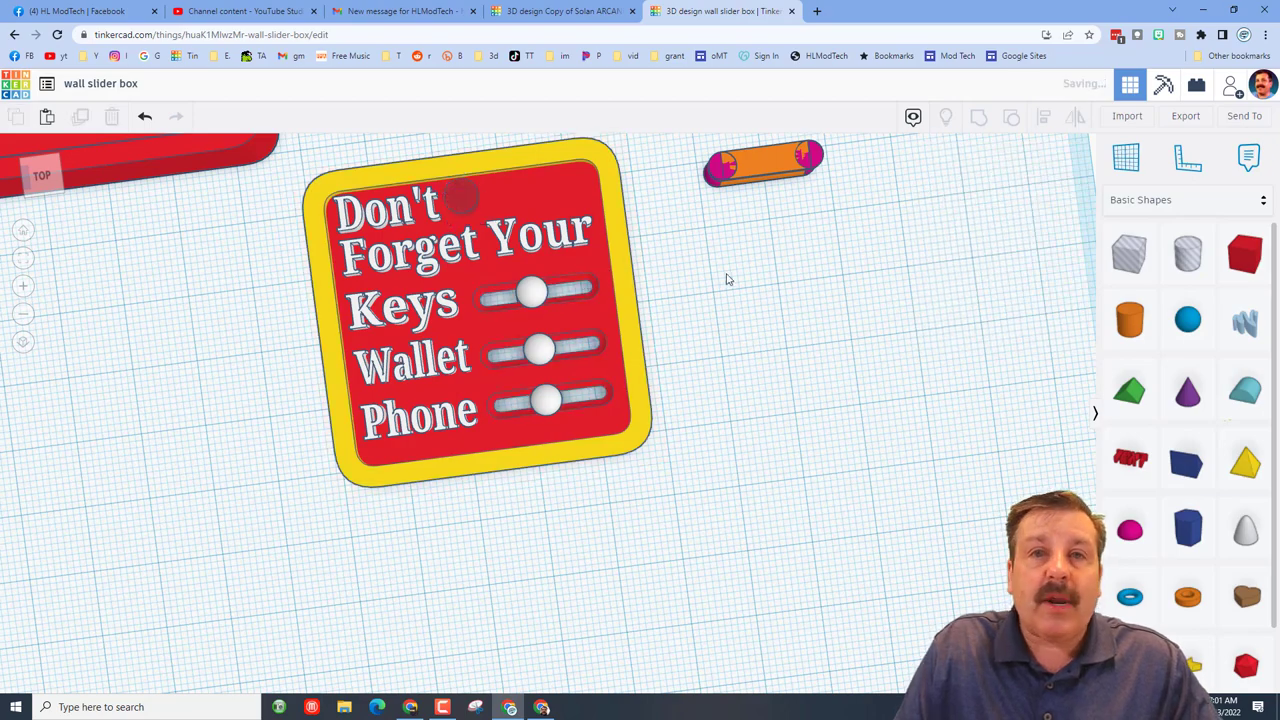
{"action": "mouse_move", "coordinate": [884, 470]}
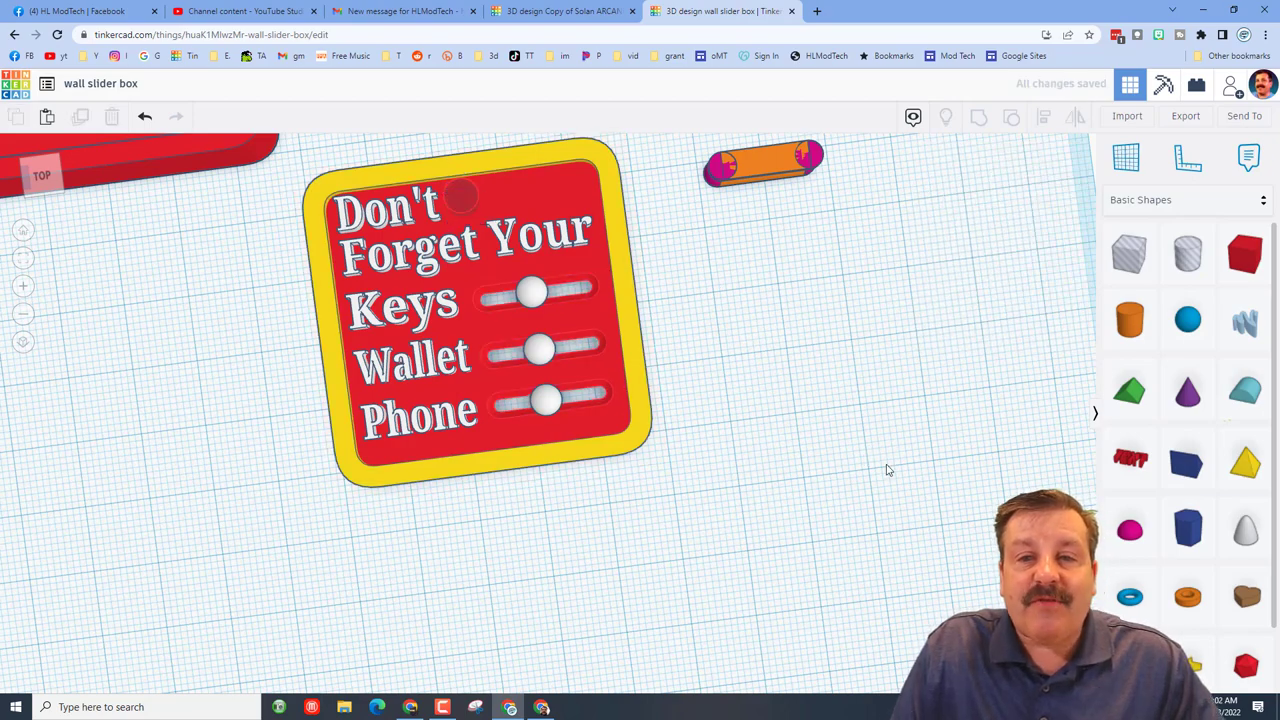